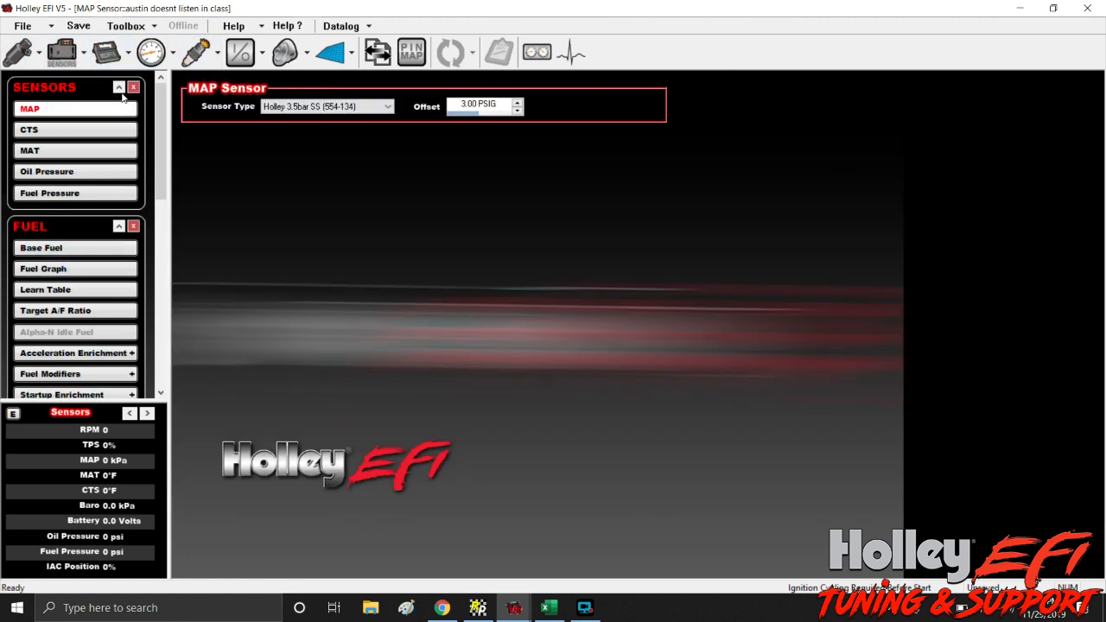
Step: Select Holley 5bar SS (554-108) from the MAP Sensor Type list
click(324, 106)
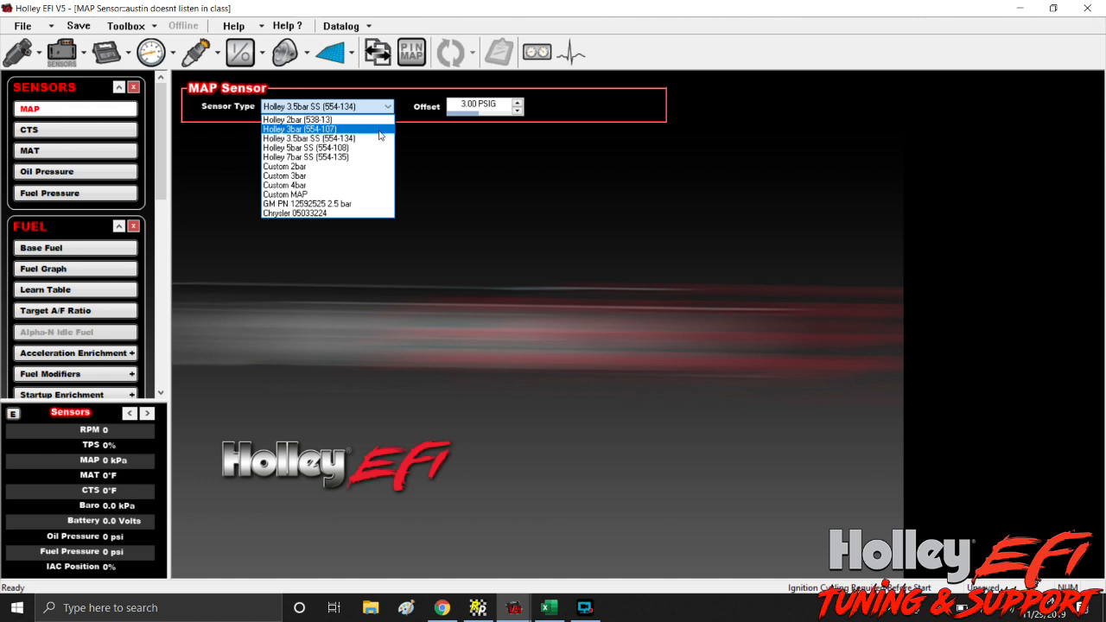
mouse_move(324, 148)
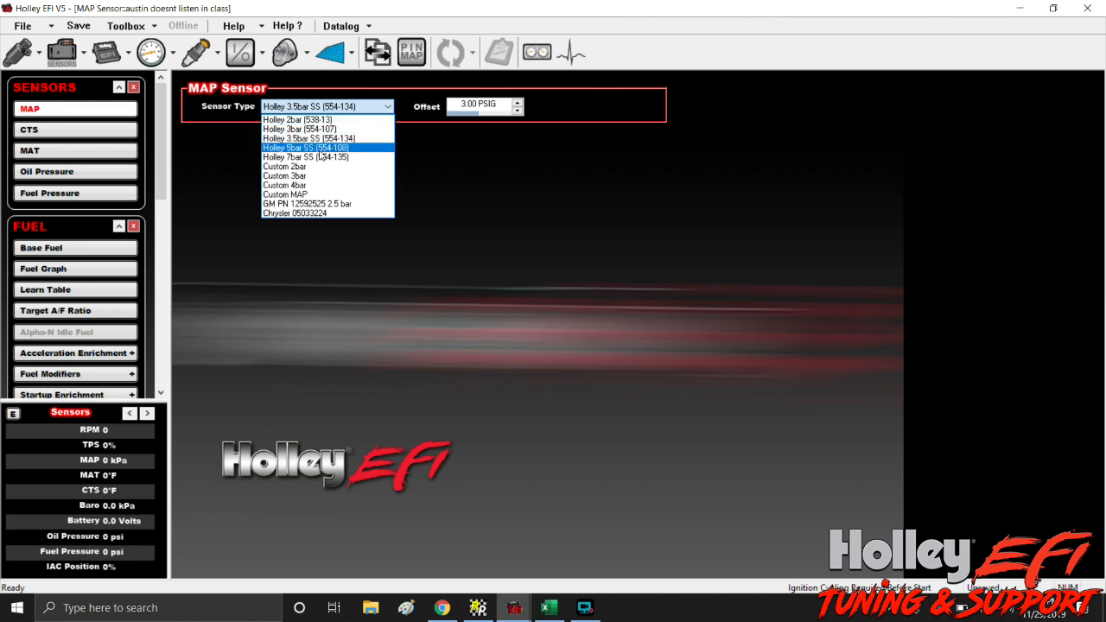
click(306, 148)
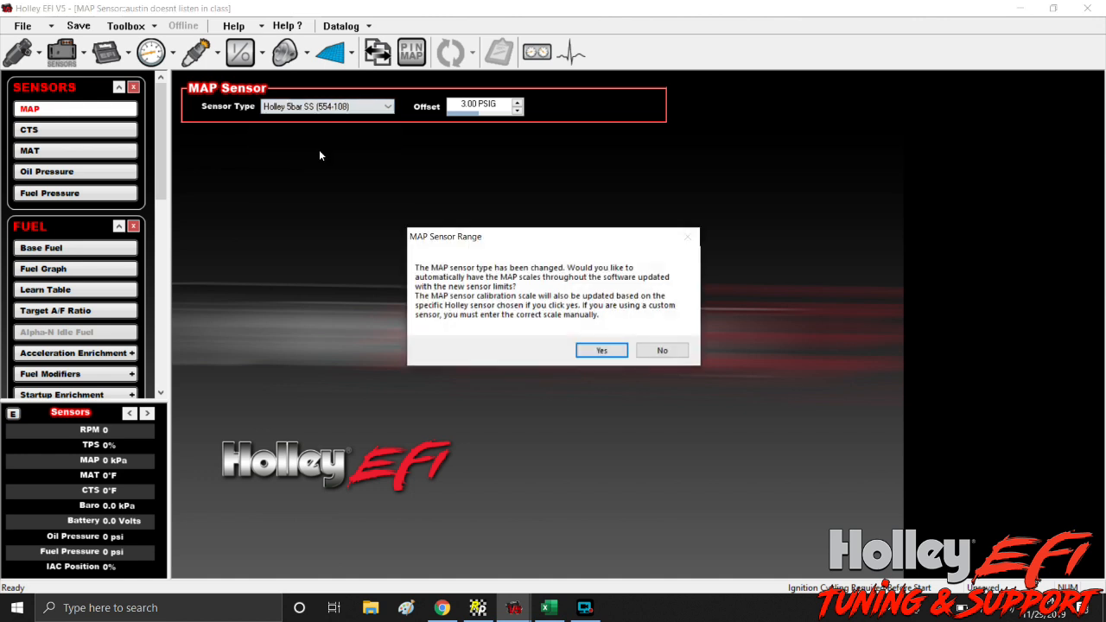
mouse_move(569, 254)
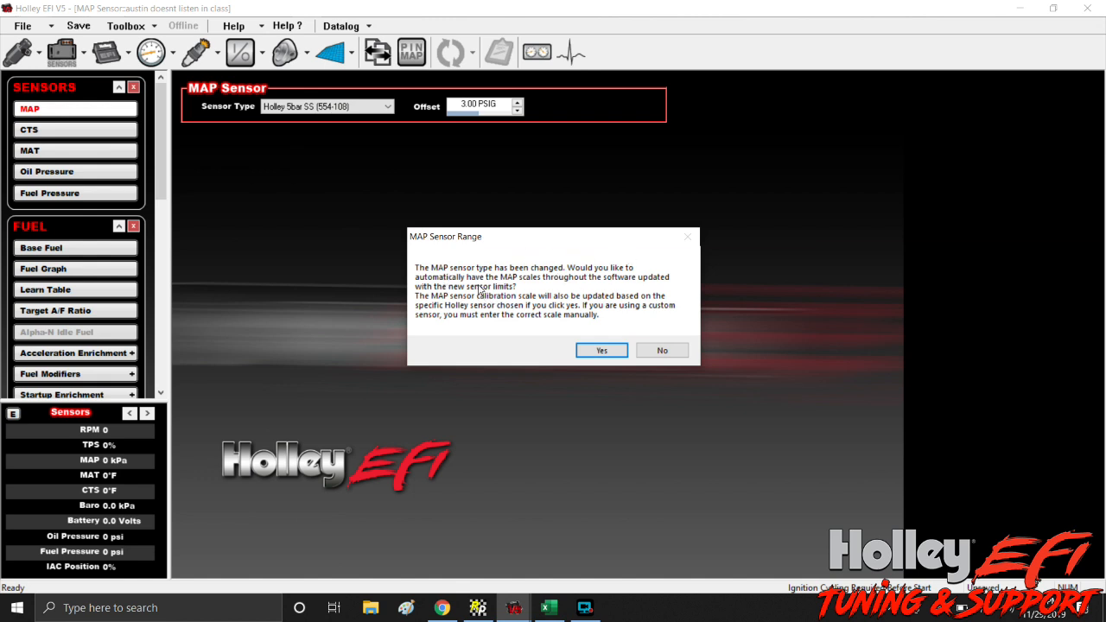
mouse_move(627, 275)
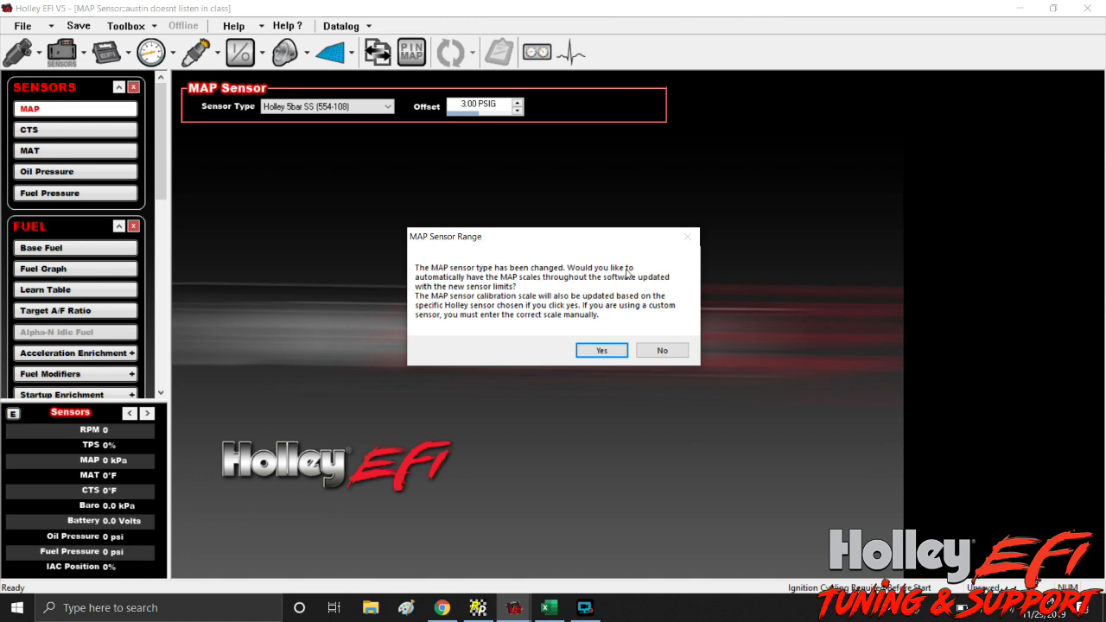
mouse_move(569, 285)
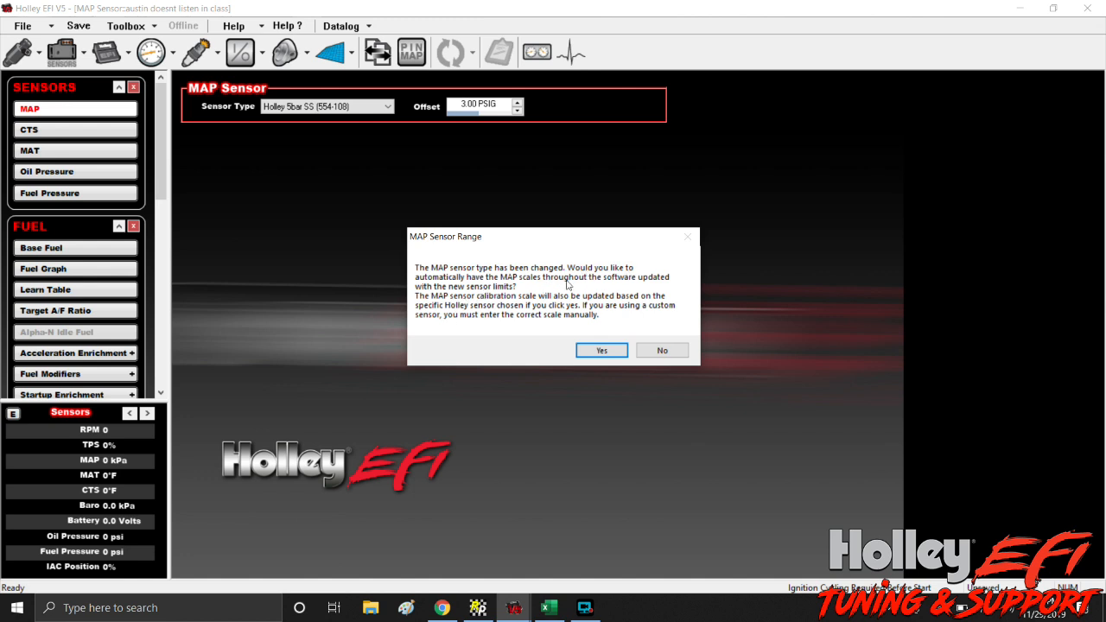
mouse_move(630, 294)
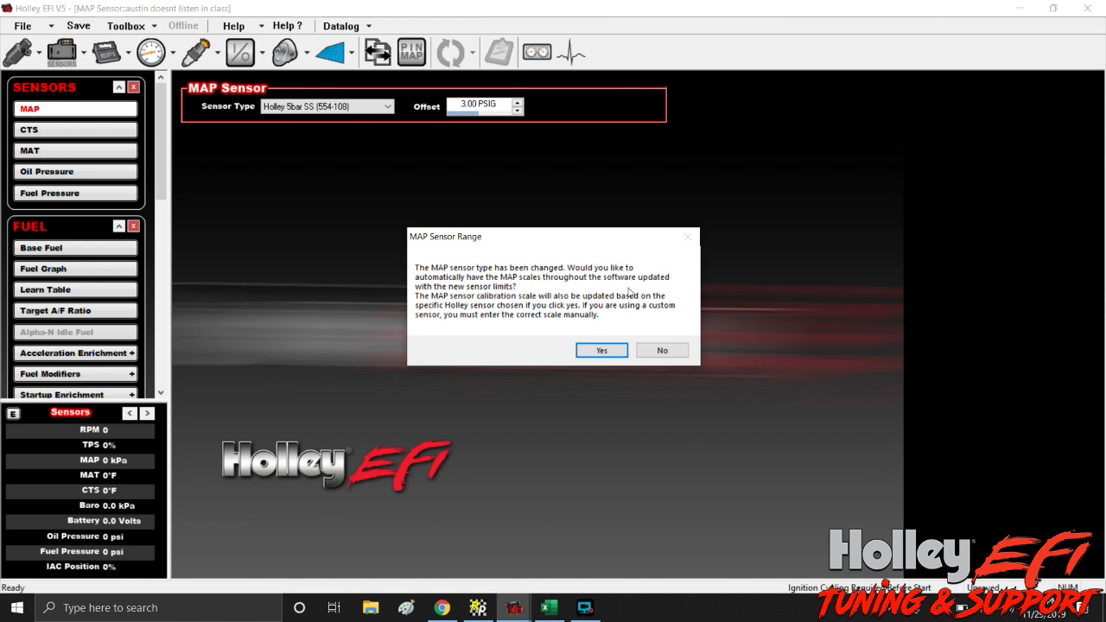
mouse_move(708, 322)
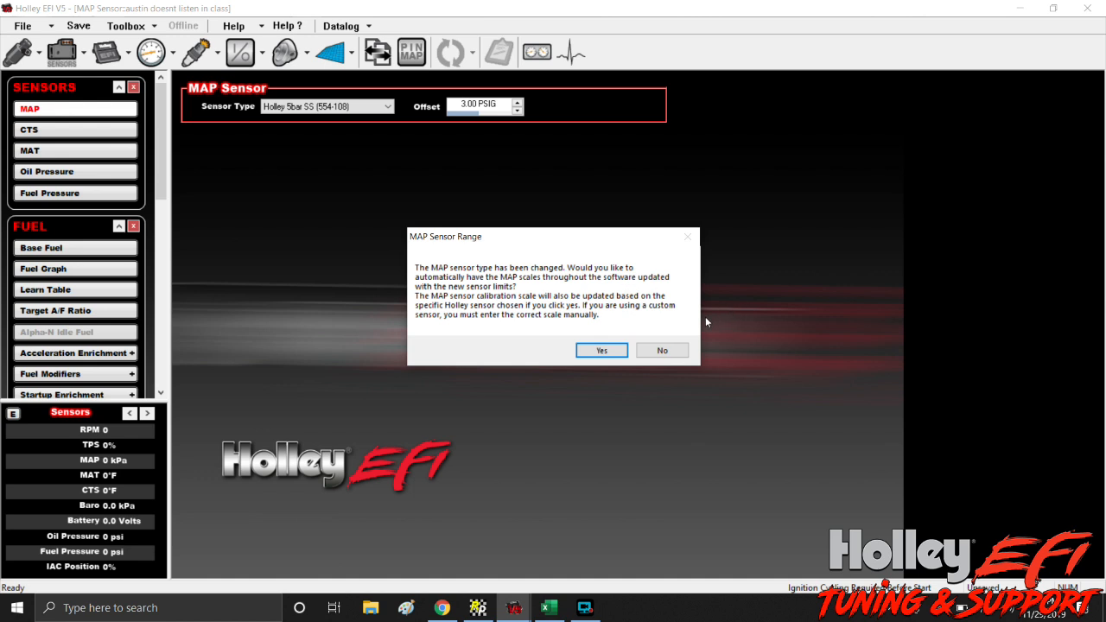
mouse_move(624, 327)
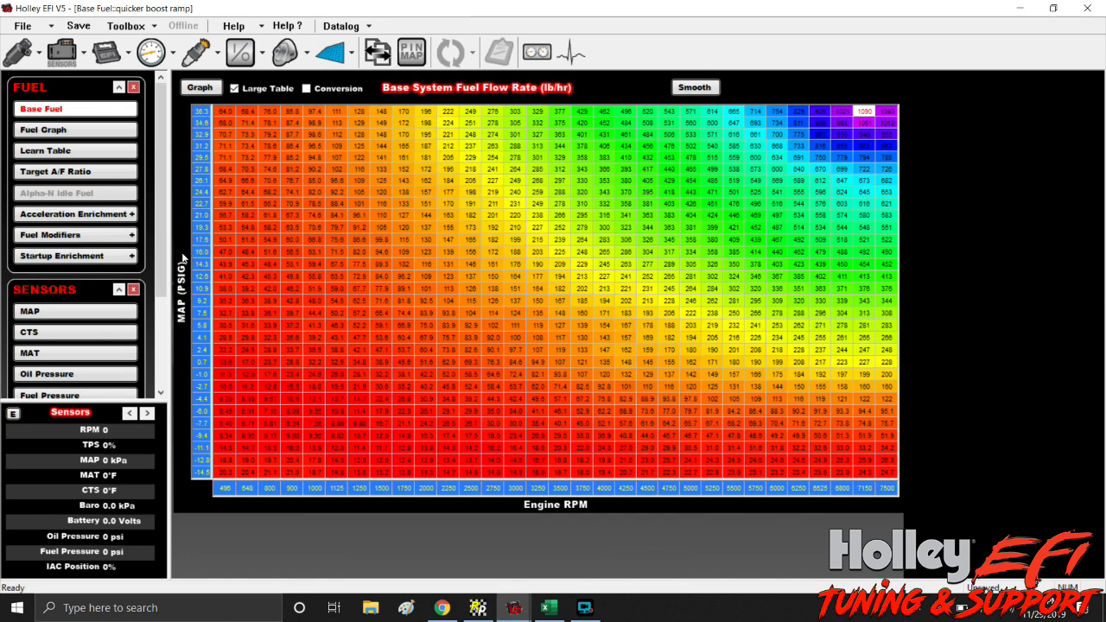
mouse_move(883, 132)
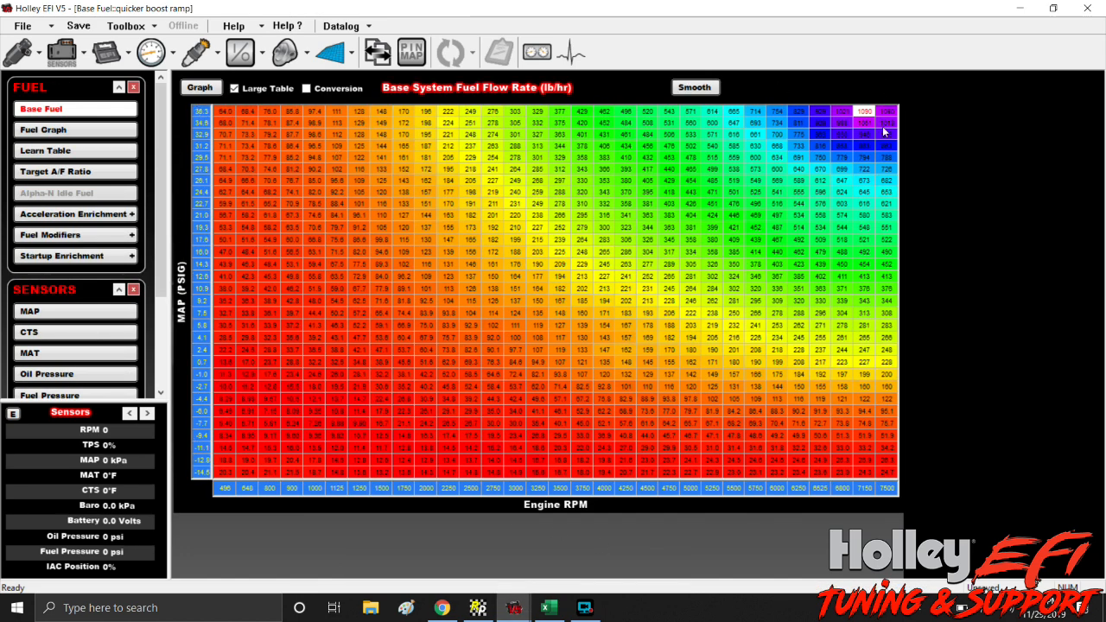
mouse_move(338, 282)
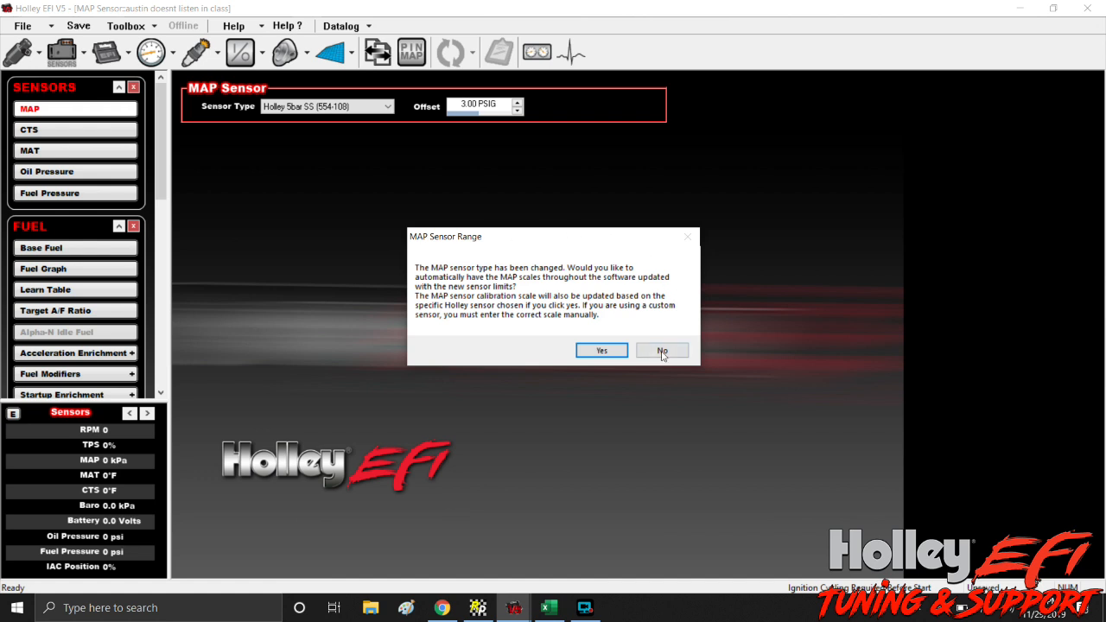
click(662, 351)
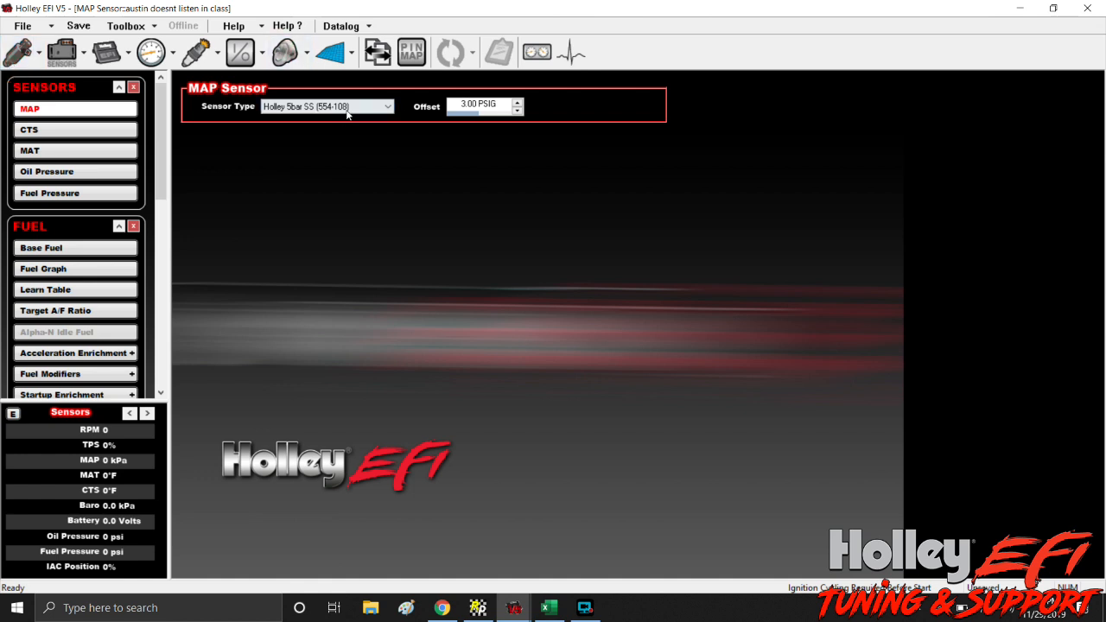
click(41, 108)
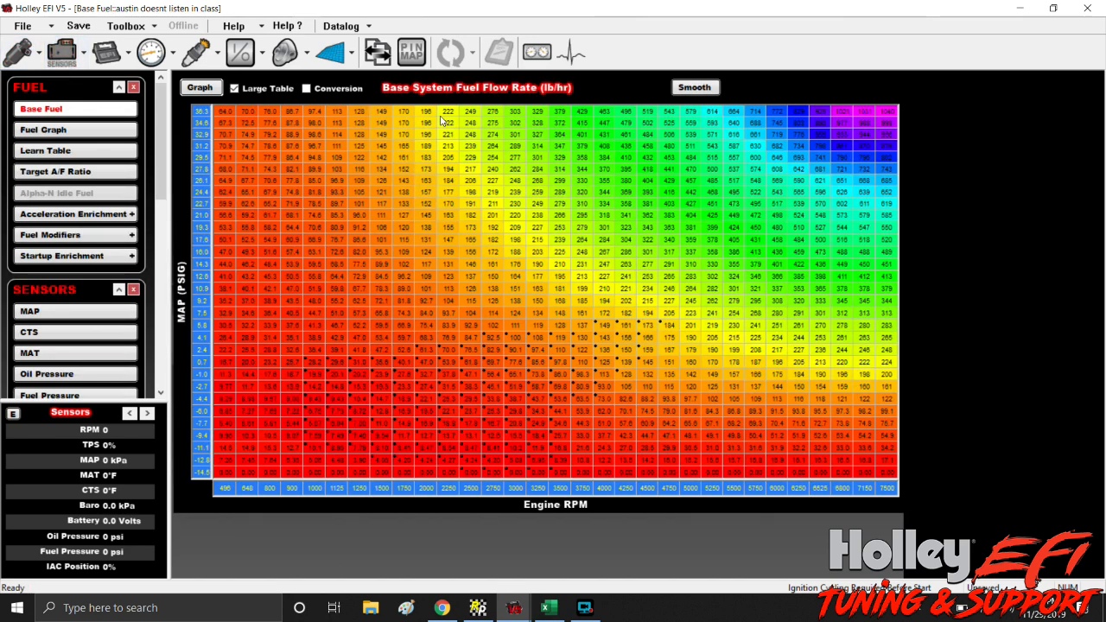
mouse_move(523, 367)
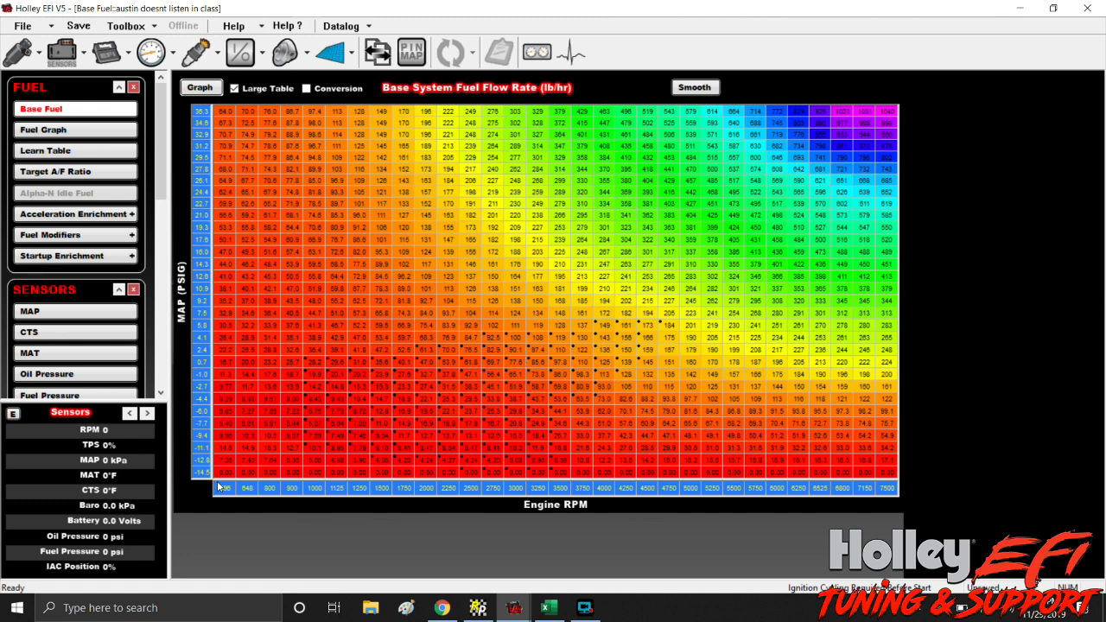
mouse_move(397, 338)
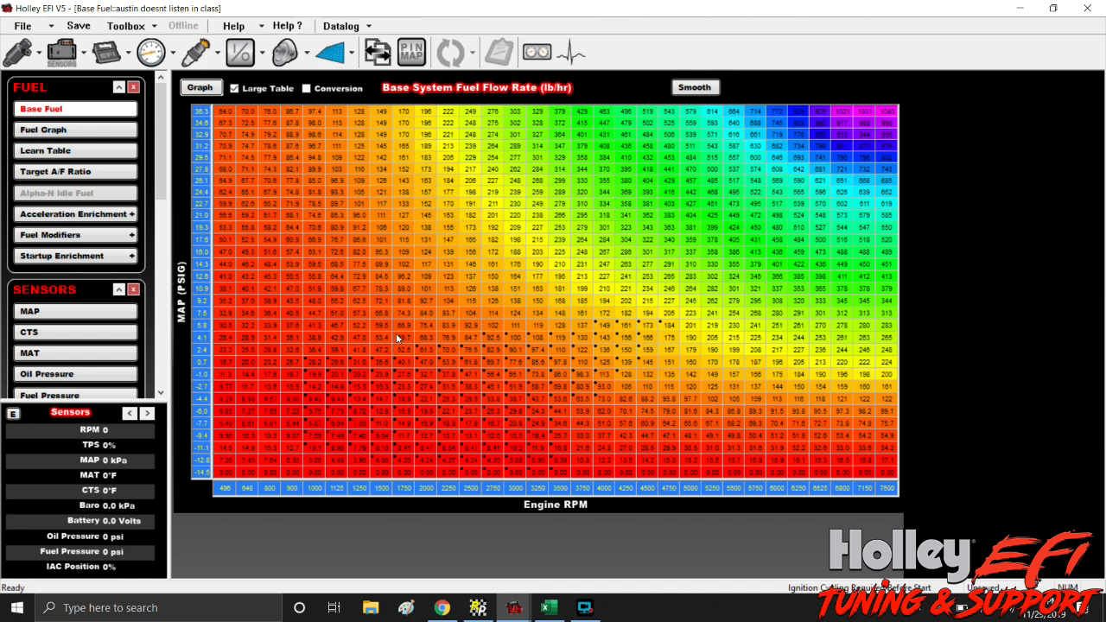
mouse_move(862, 128)
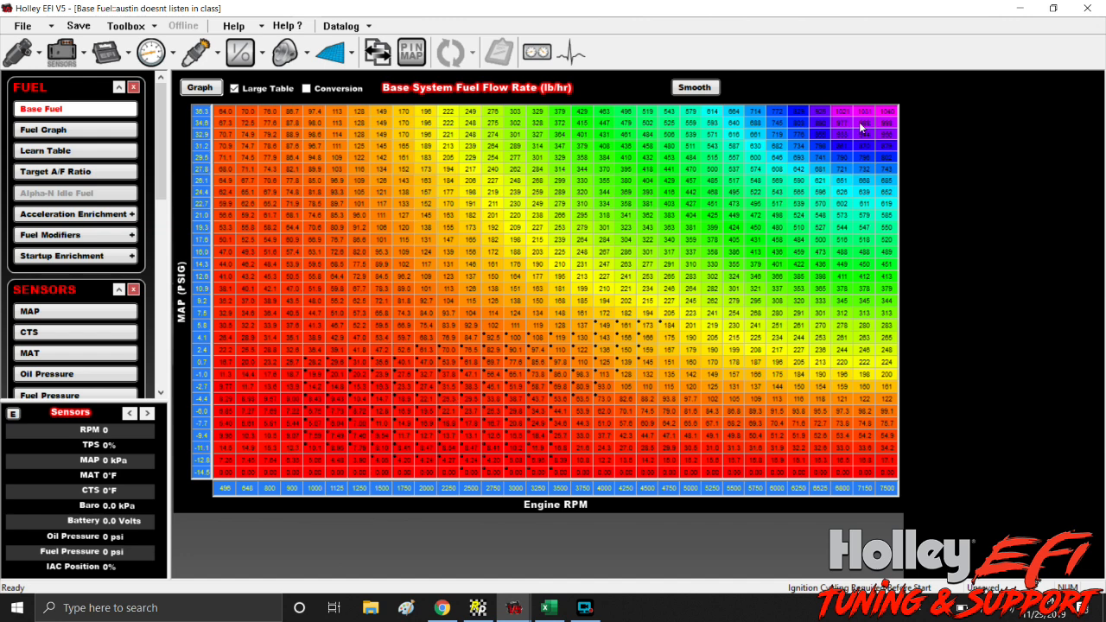
mouse_move(645, 246)
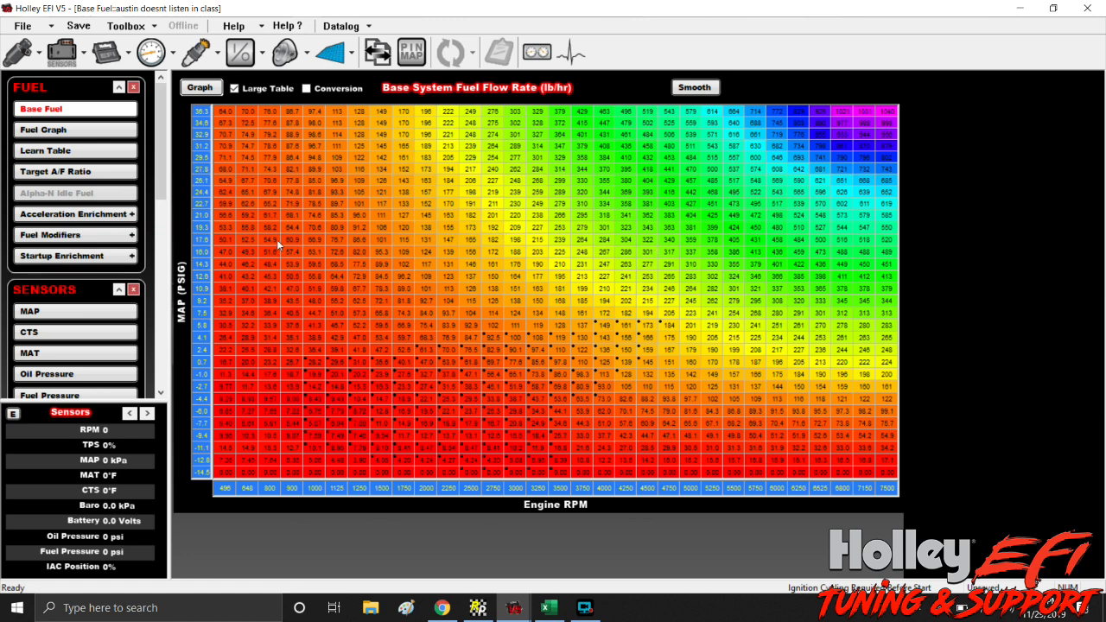
mouse_move(287, 255)
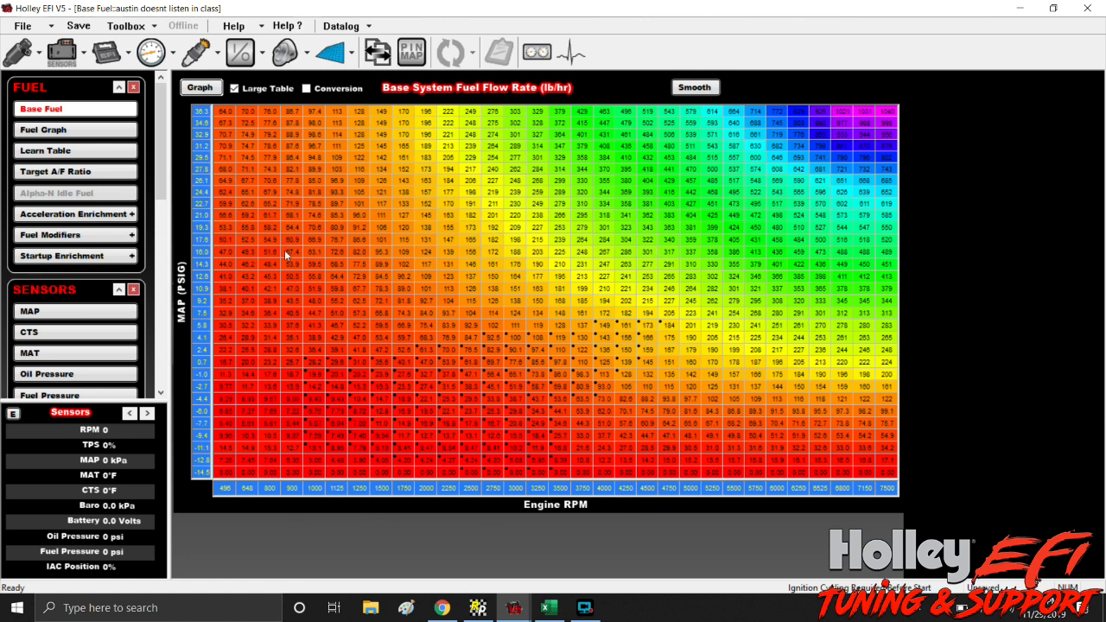
mouse_move(301, 268)
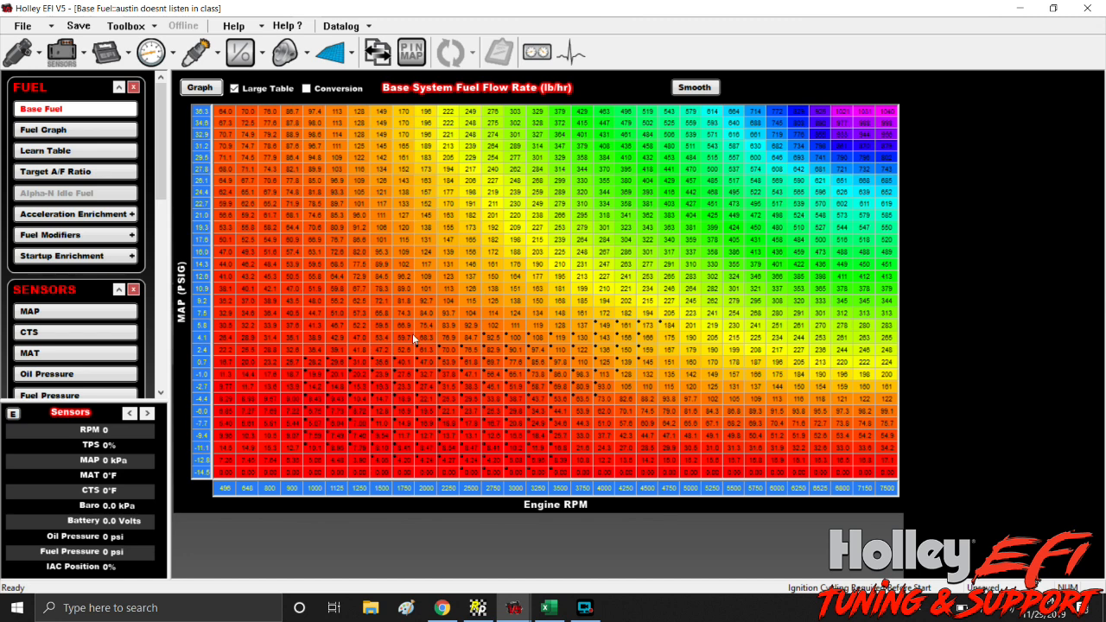
mouse_move(680, 240)
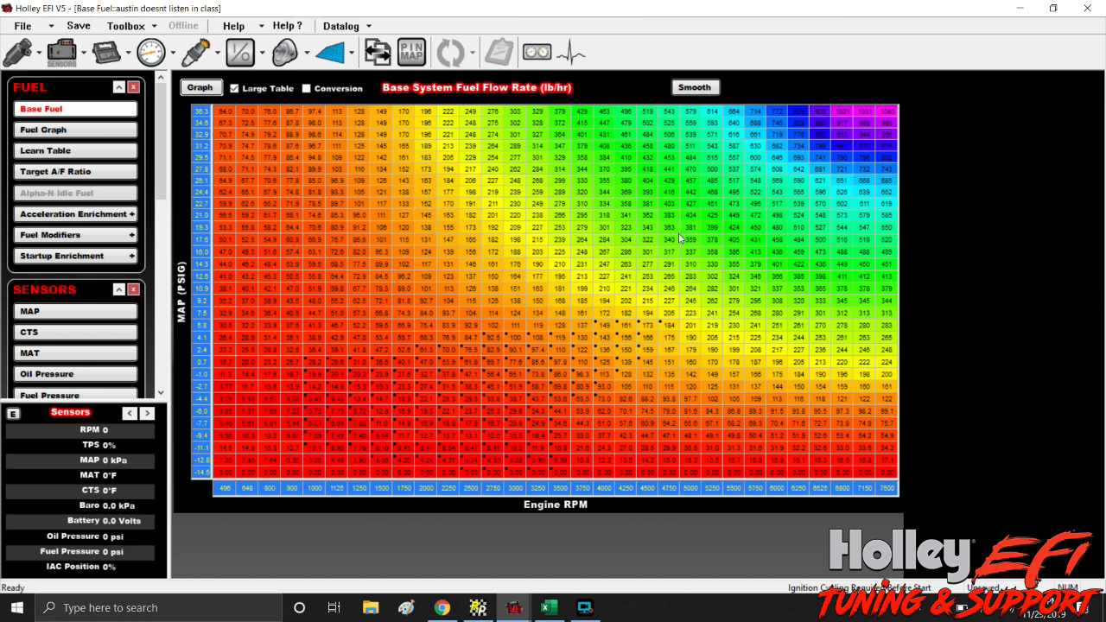
mouse_move(674, 275)
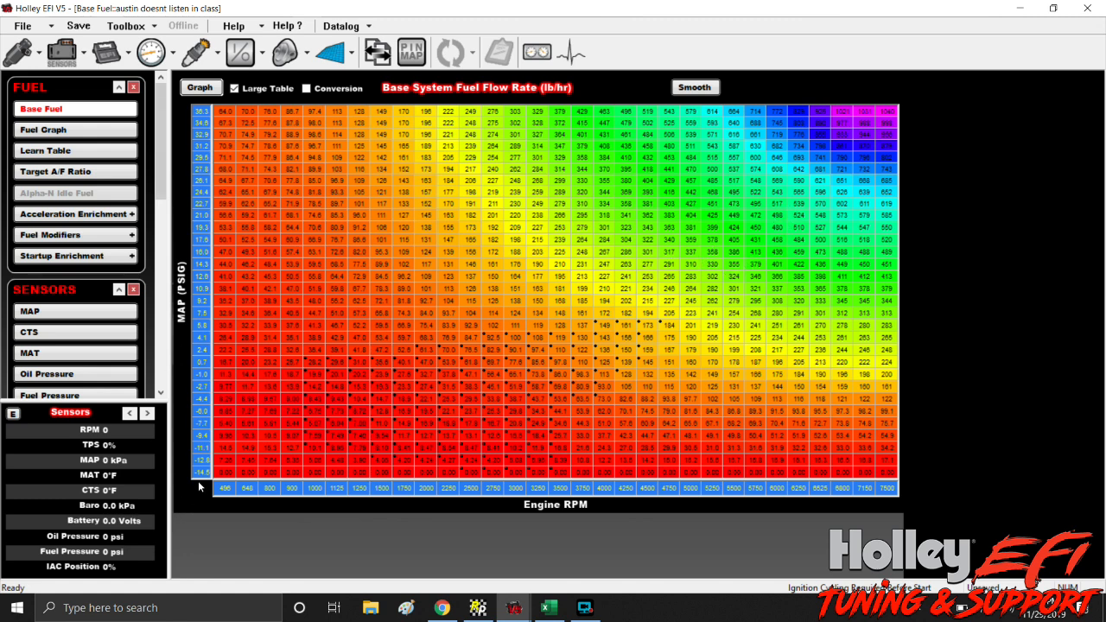
mouse_move(202, 470)
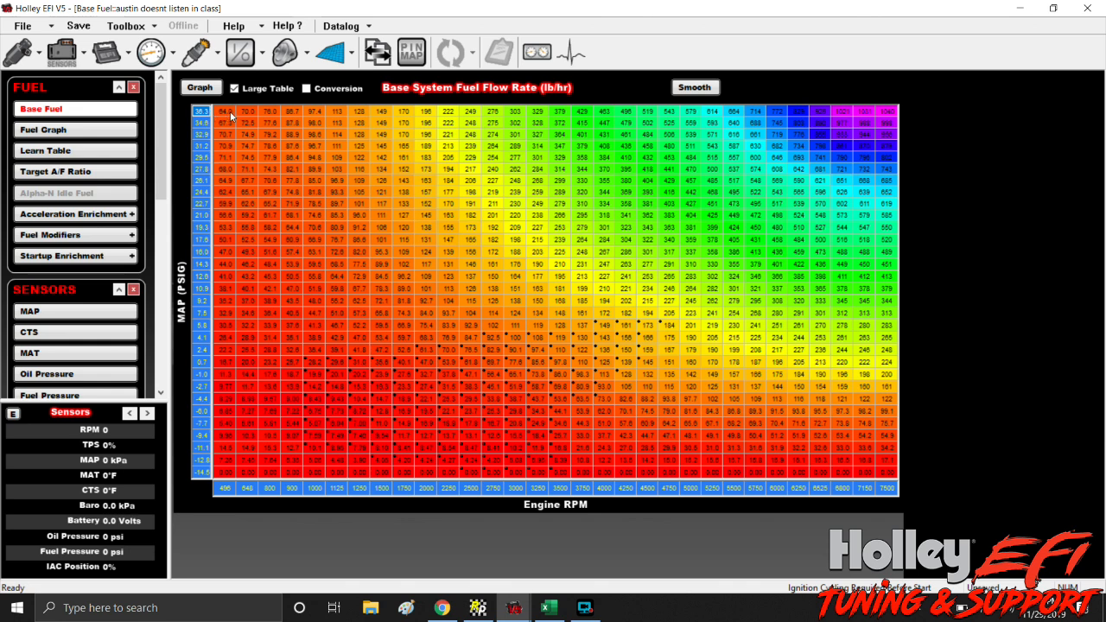
mouse_move(979, 492)
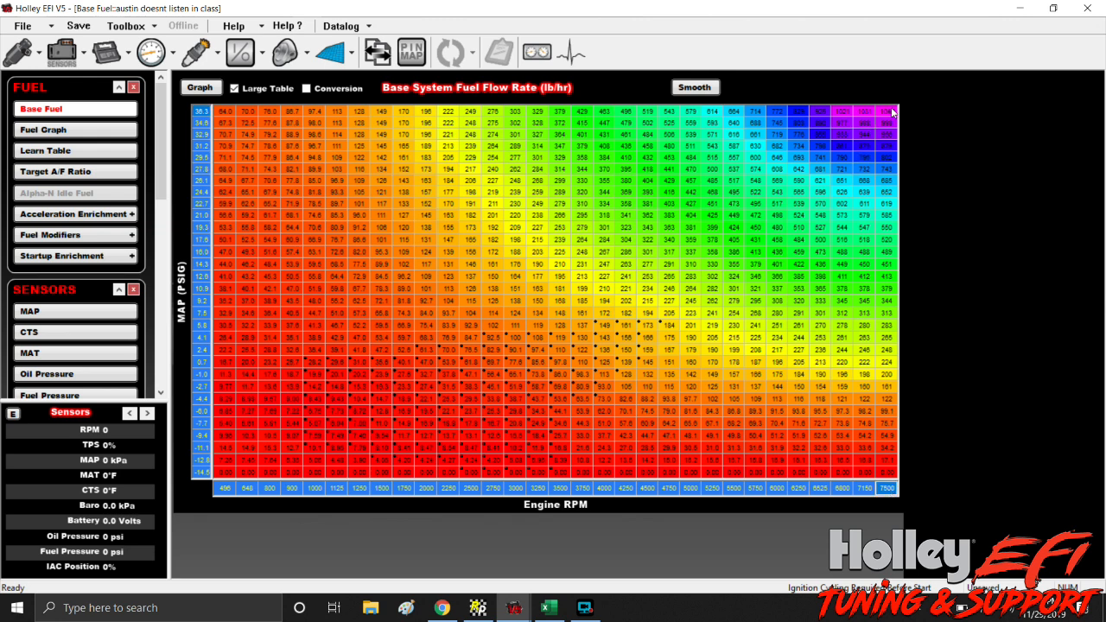
mouse_move(850, 481)
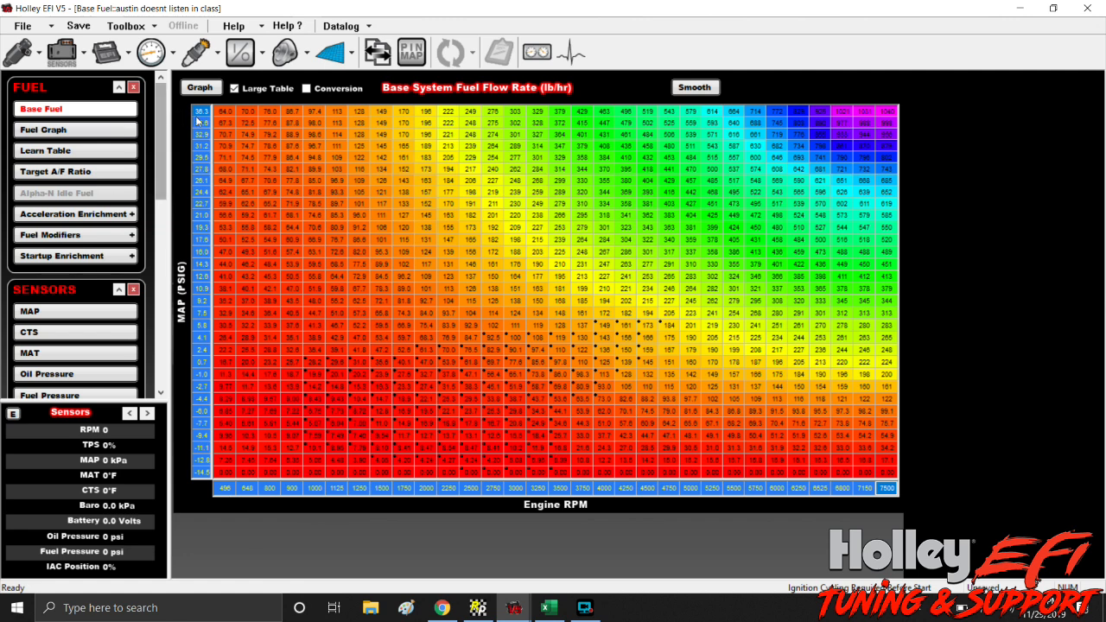
mouse_move(202, 346)
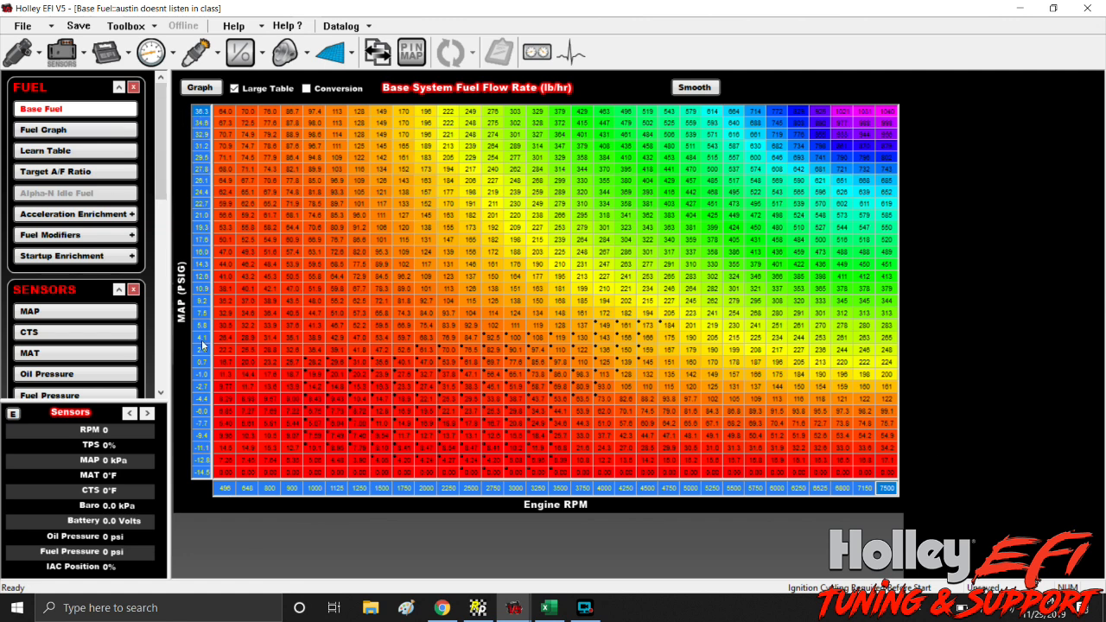
mouse_move(209, 459)
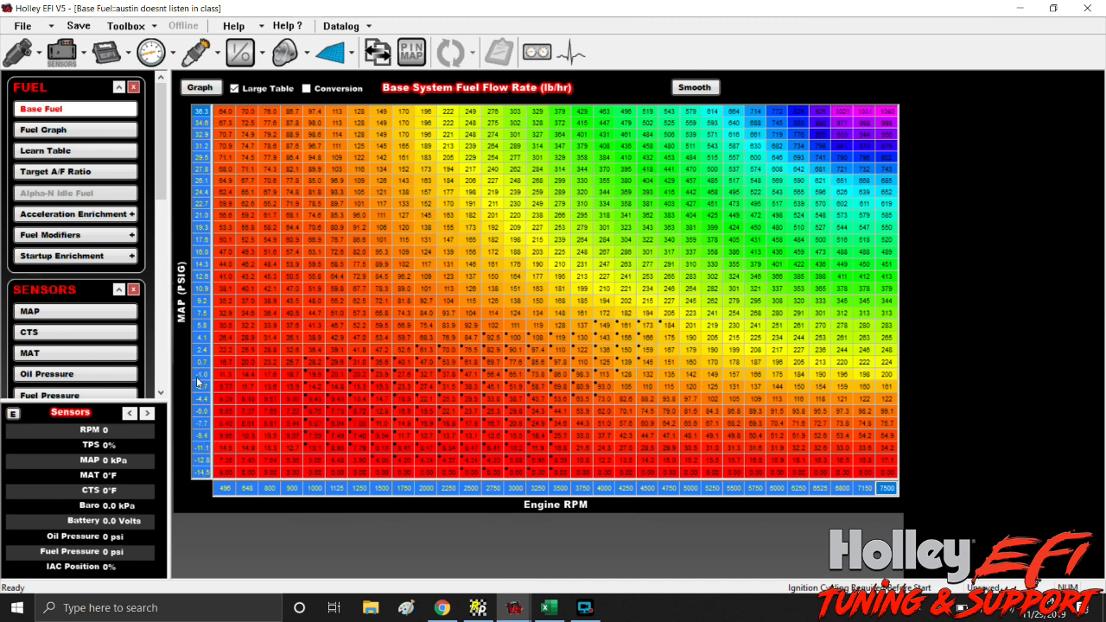
mouse_move(202, 365)
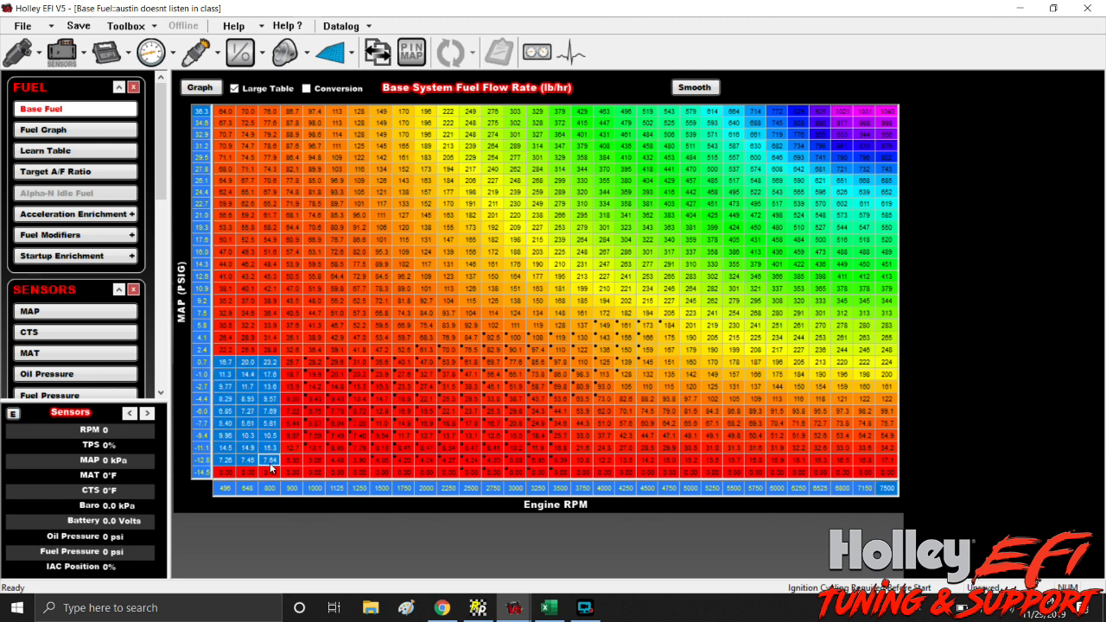
click(263, 459)
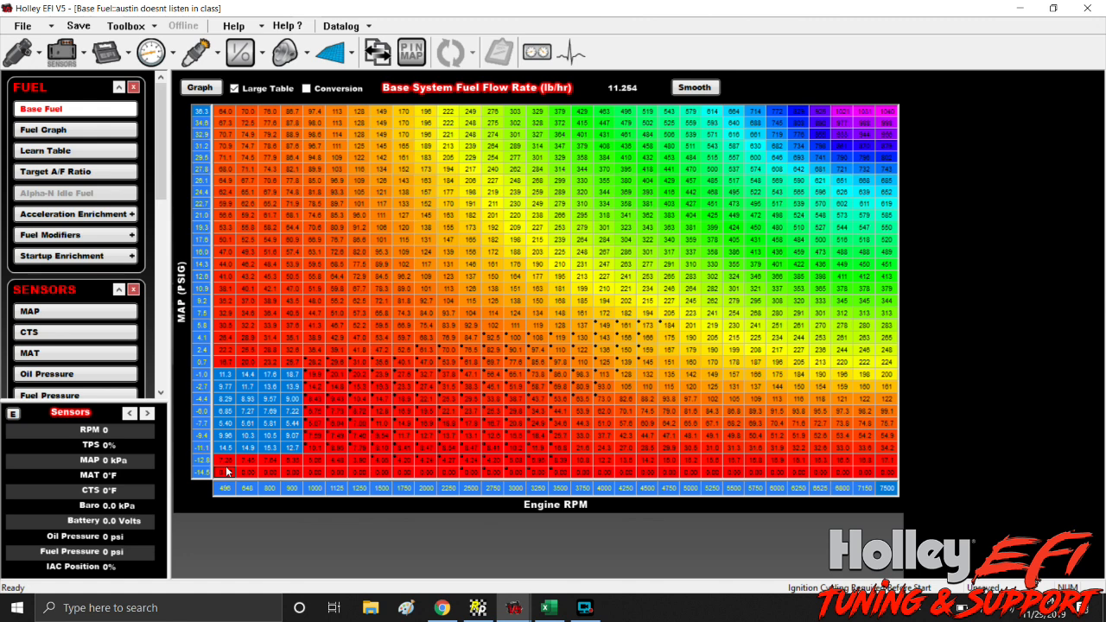
click(251, 472)
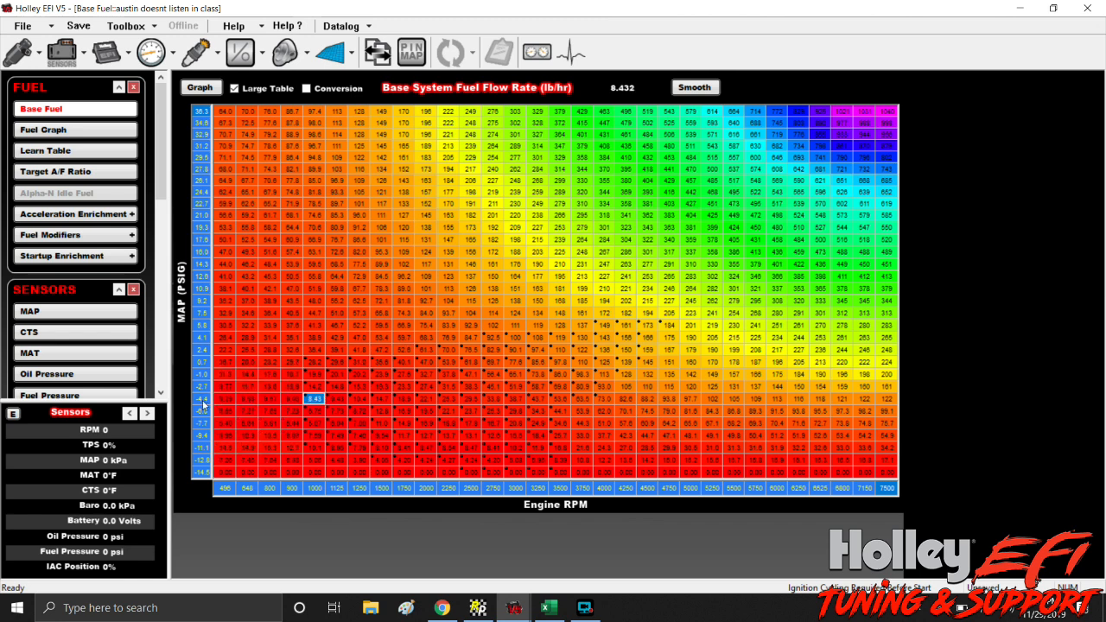
mouse_move(204, 364)
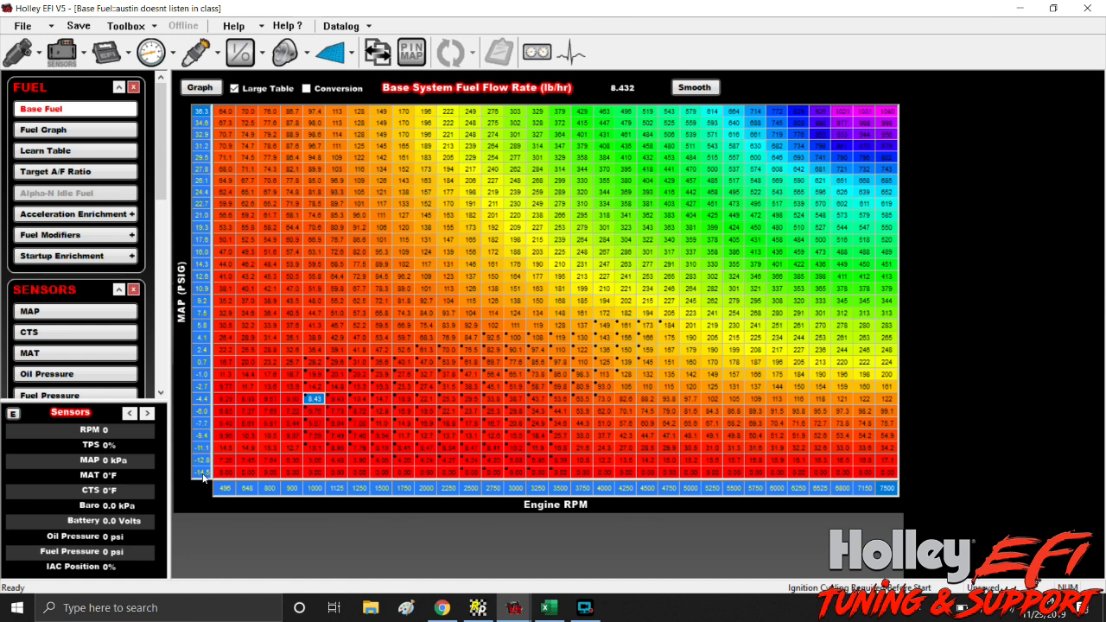
mouse_move(201, 467)
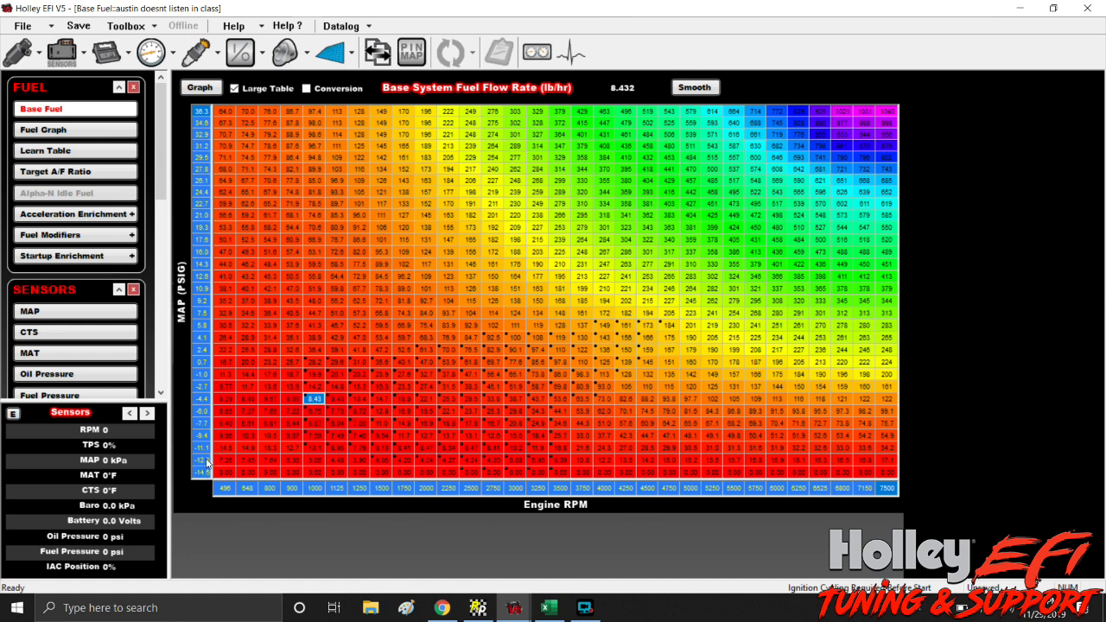
mouse_move(204, 439)
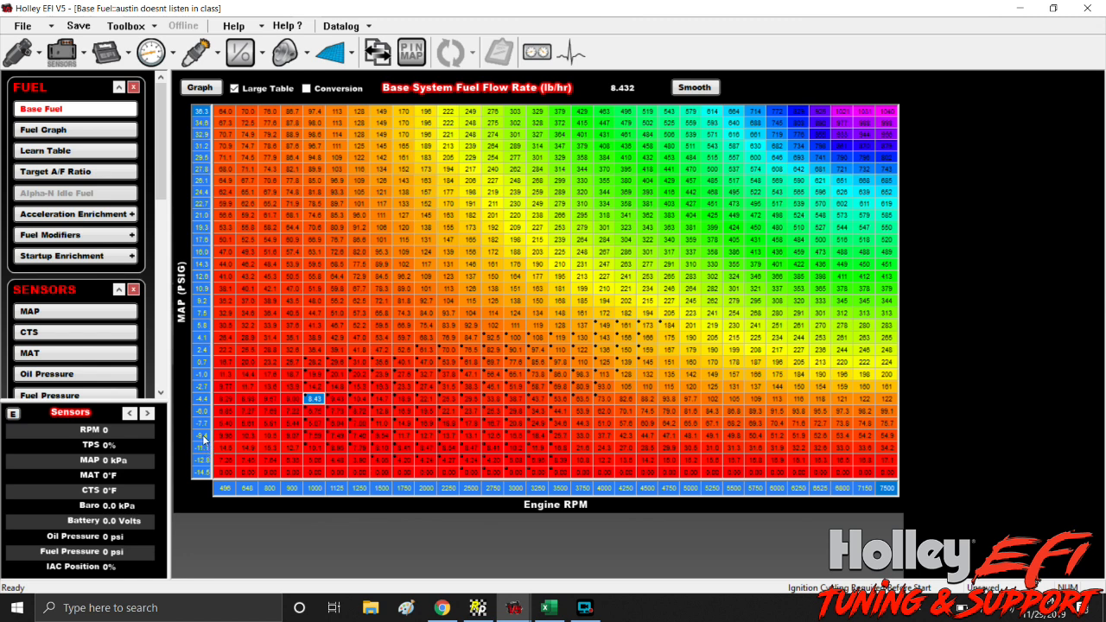
mouse_move(202, 451)
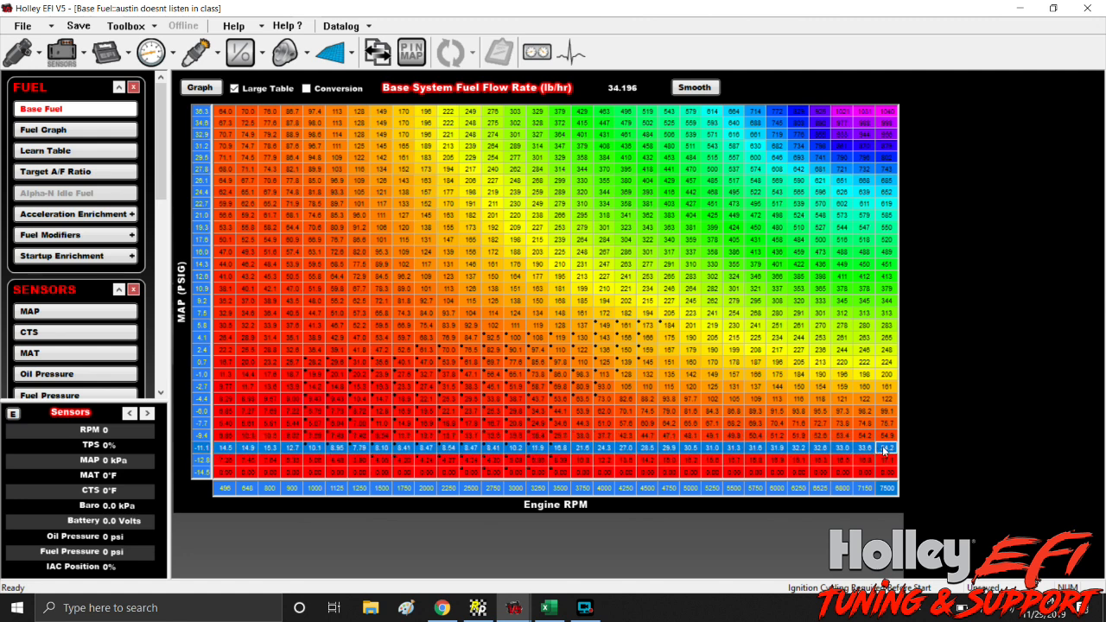
Step: Bring up editing options on a high-vacuum MAP axis cell of the Base Fuel table
right_click(886, 447)
text(-11.)
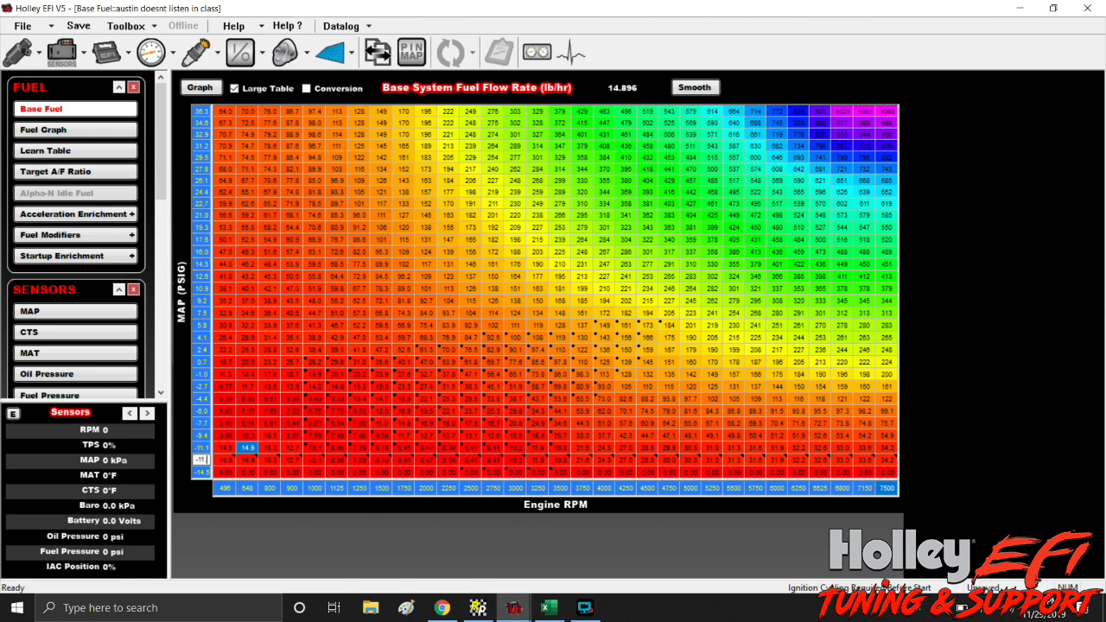
mouse_move(340, 467)
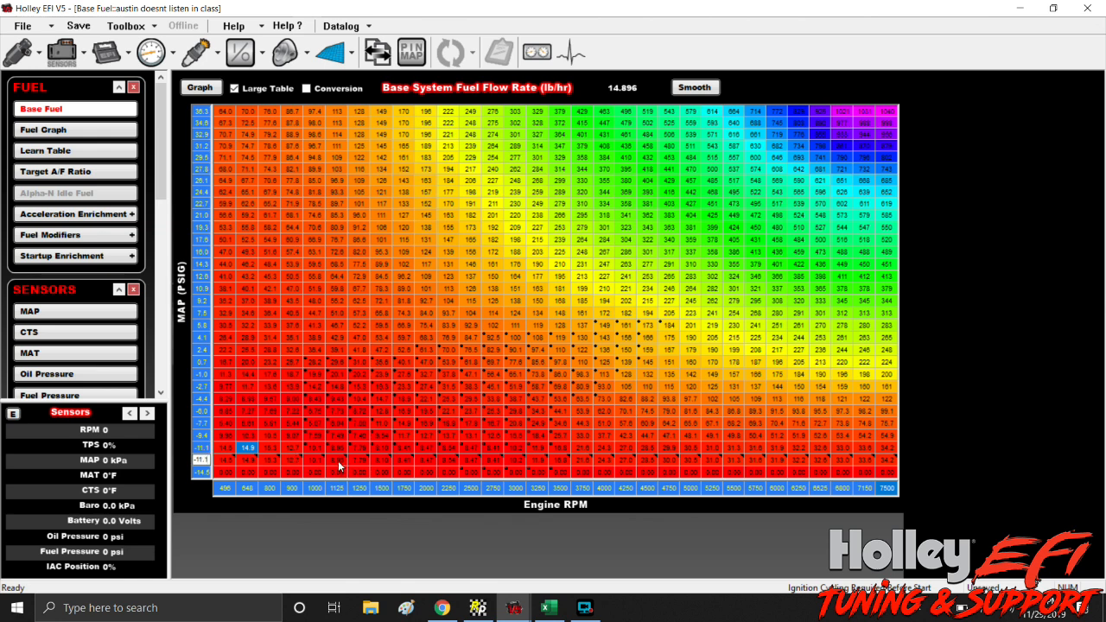
mouse_move(205, 447)
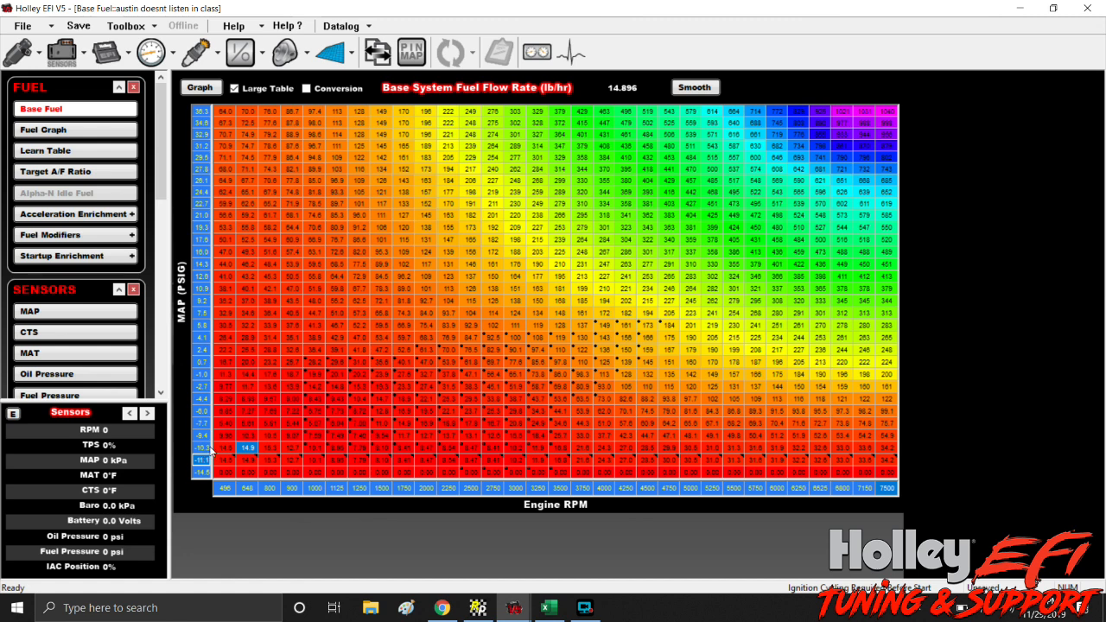
mouse_move(192, 444)
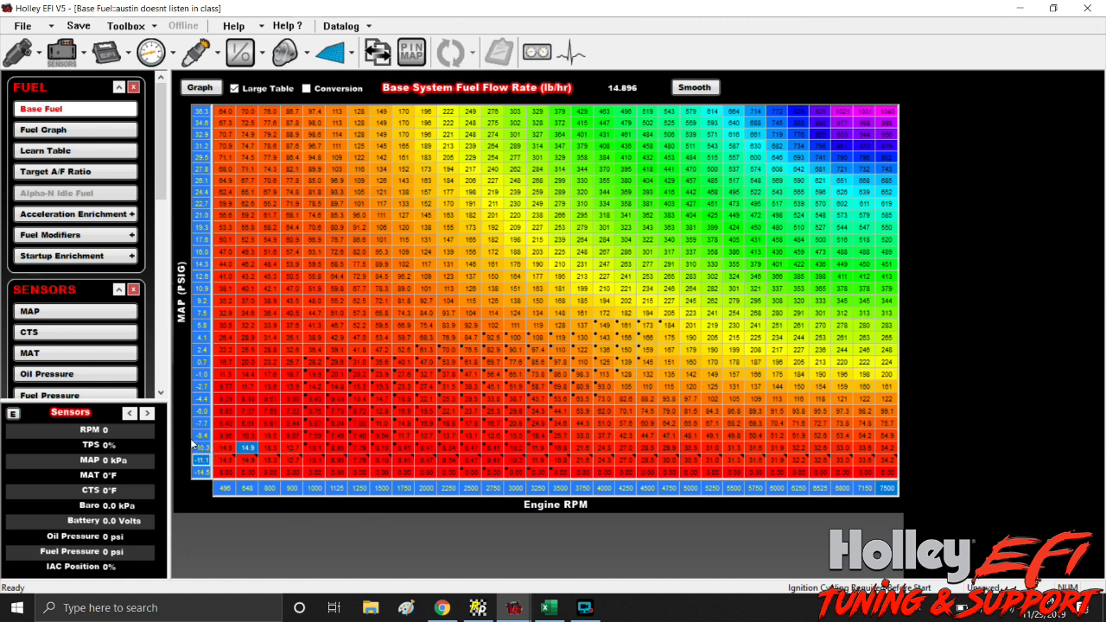
mouse_move(202, 443)
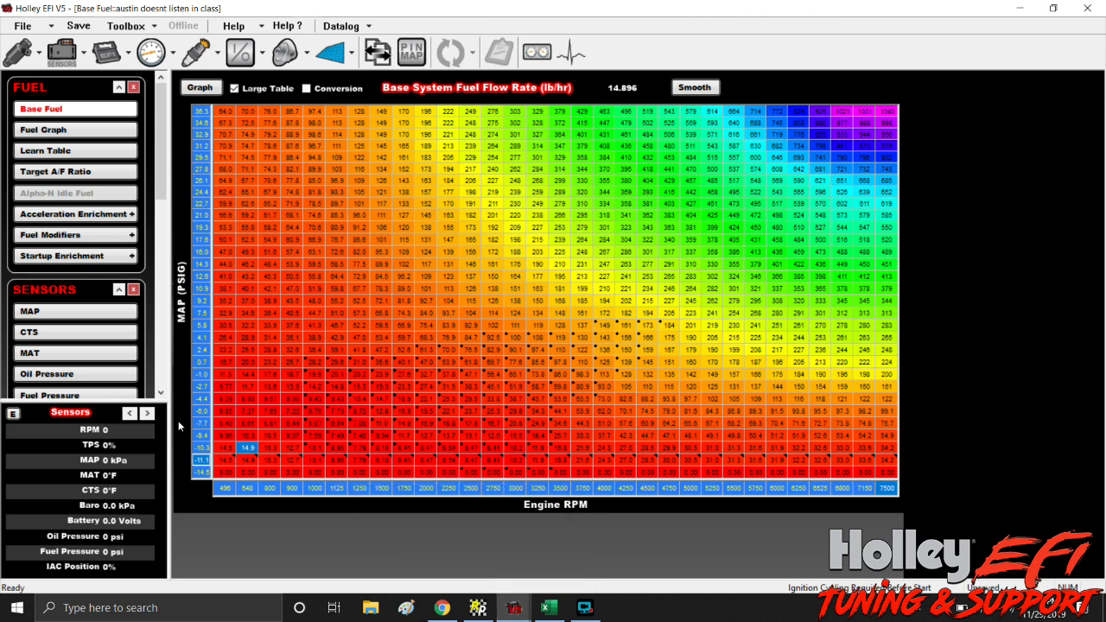
mouse_move(207, 454)
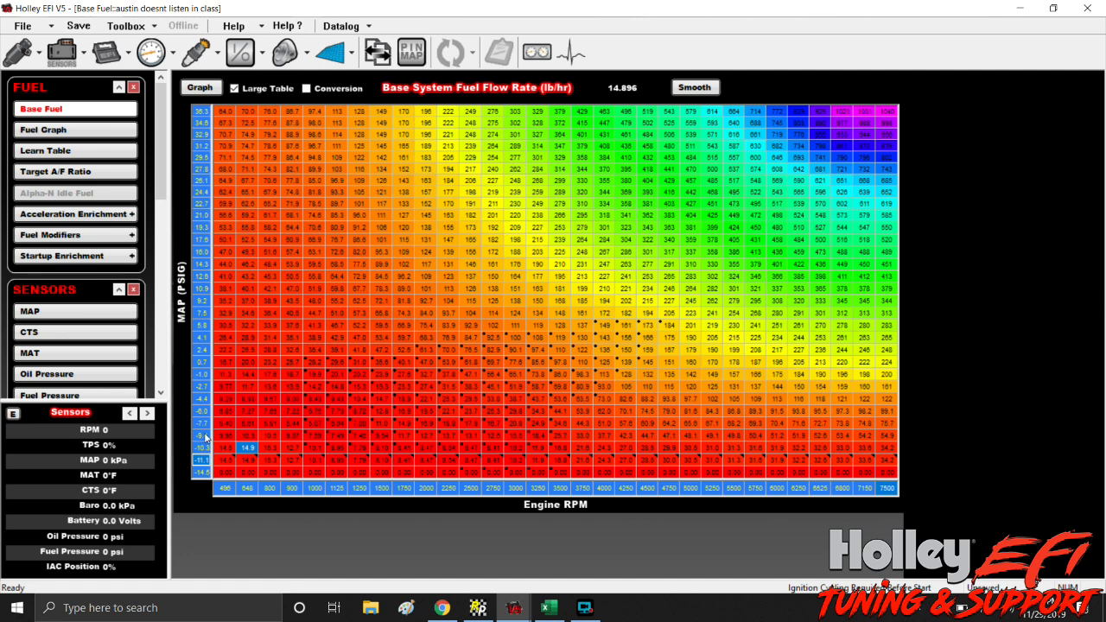
mouse_move(219, 436)
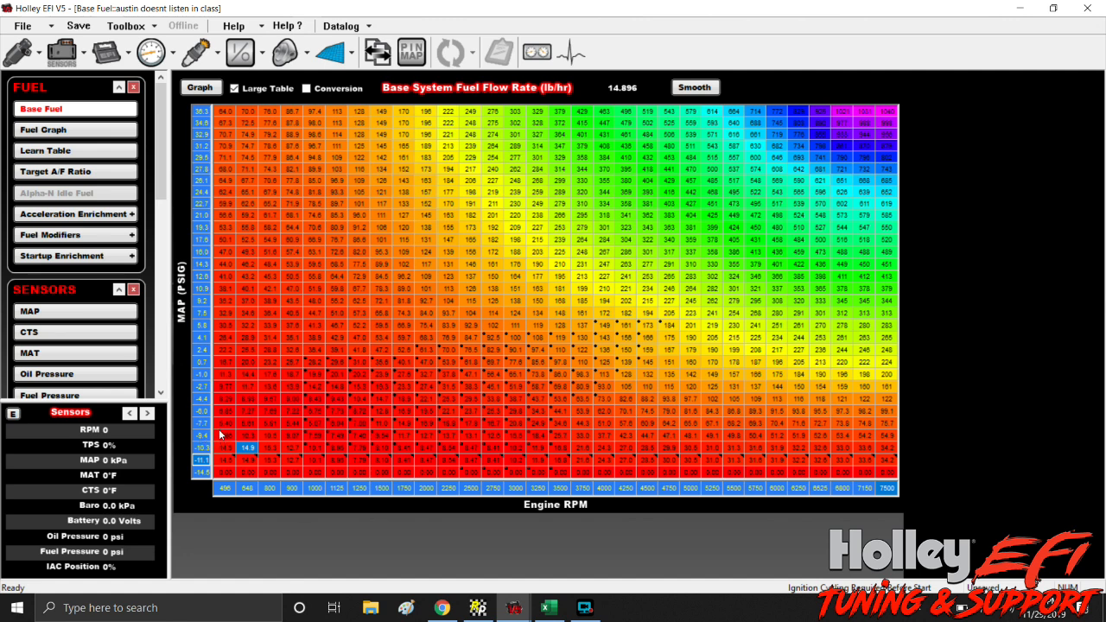
mouse_move(204, 452)
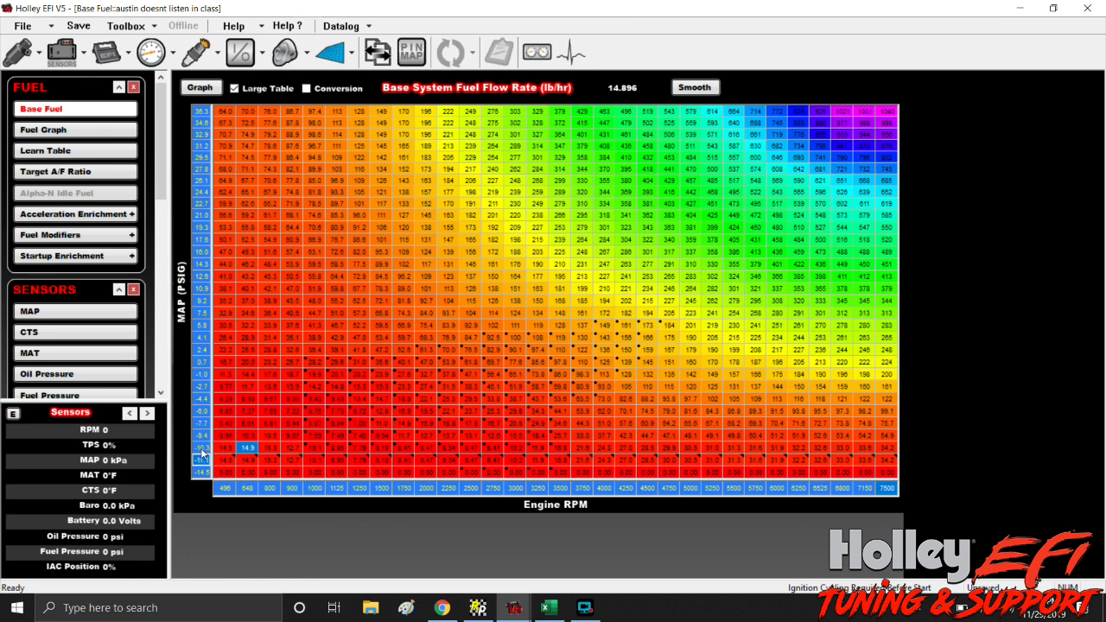
mouse_move(223, 437)
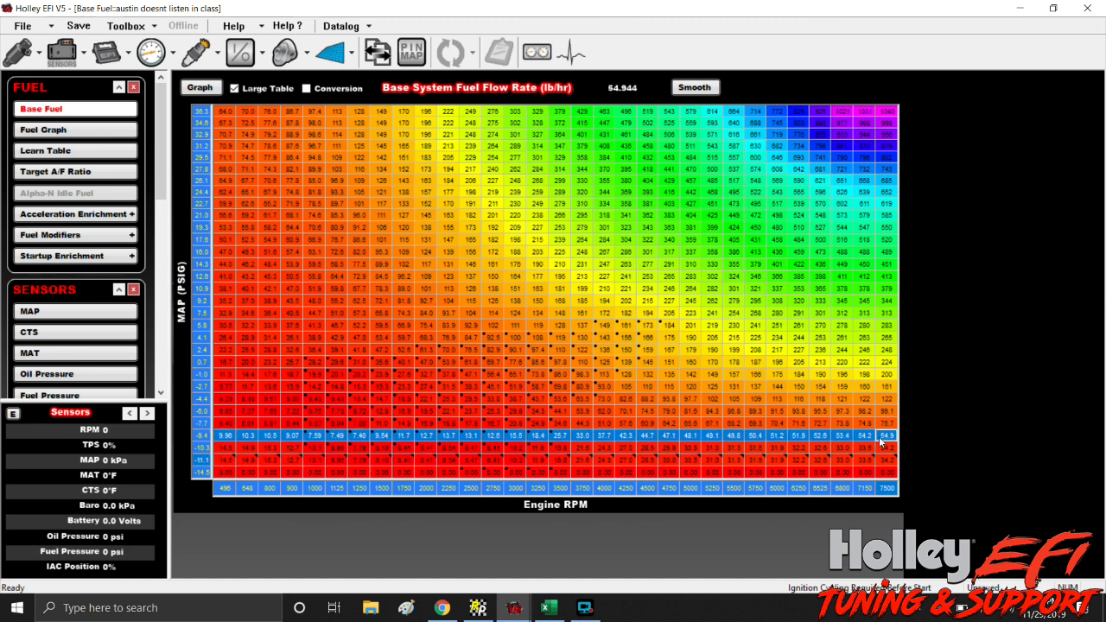
Step: Copy the -9.4 psi fuel row and paste it into the row below
right_click(887, 436)
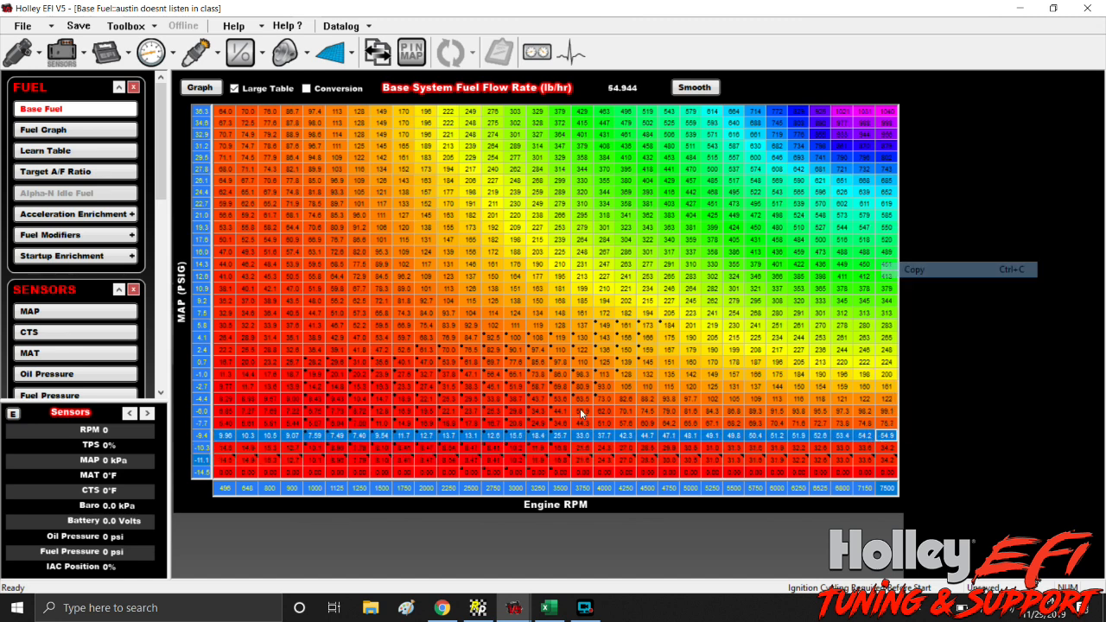
click(514, 435)
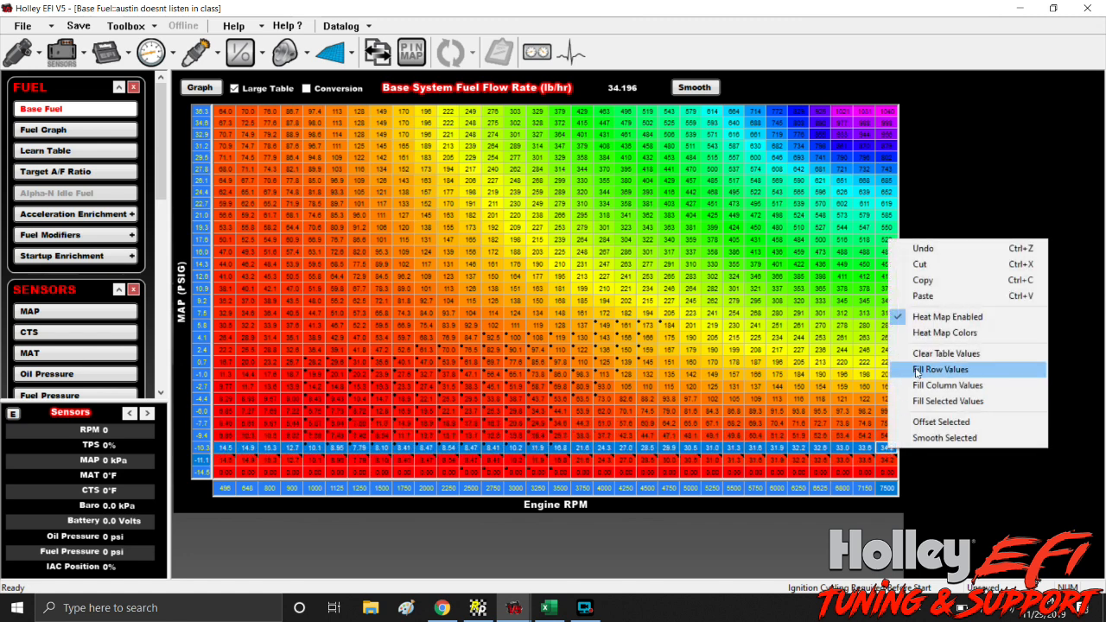
click(941, 369)
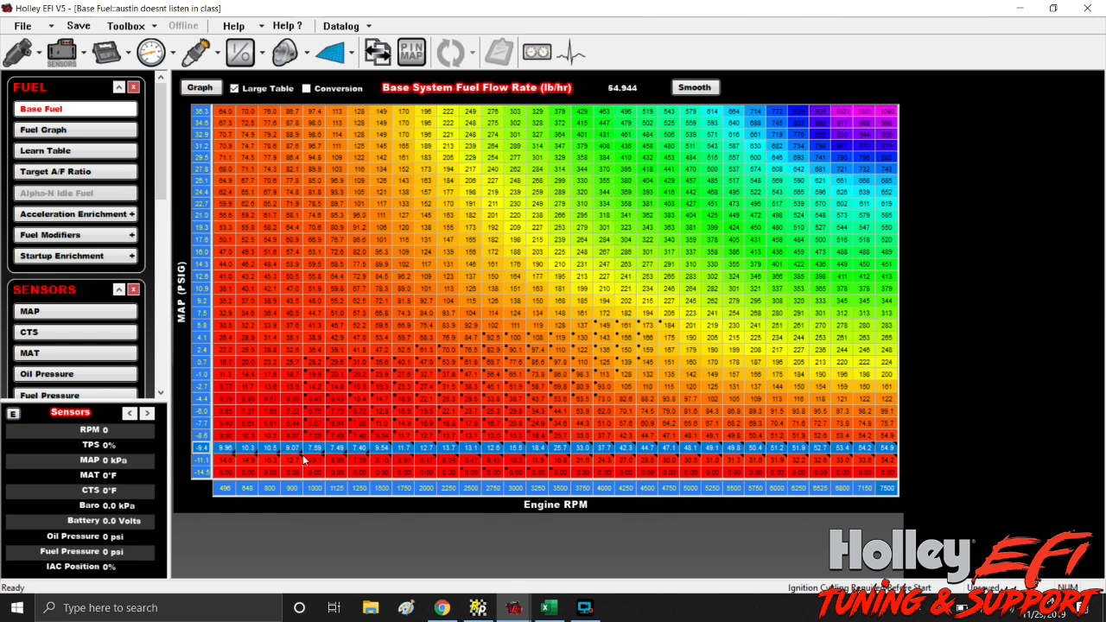
mouse_move(196, 439)
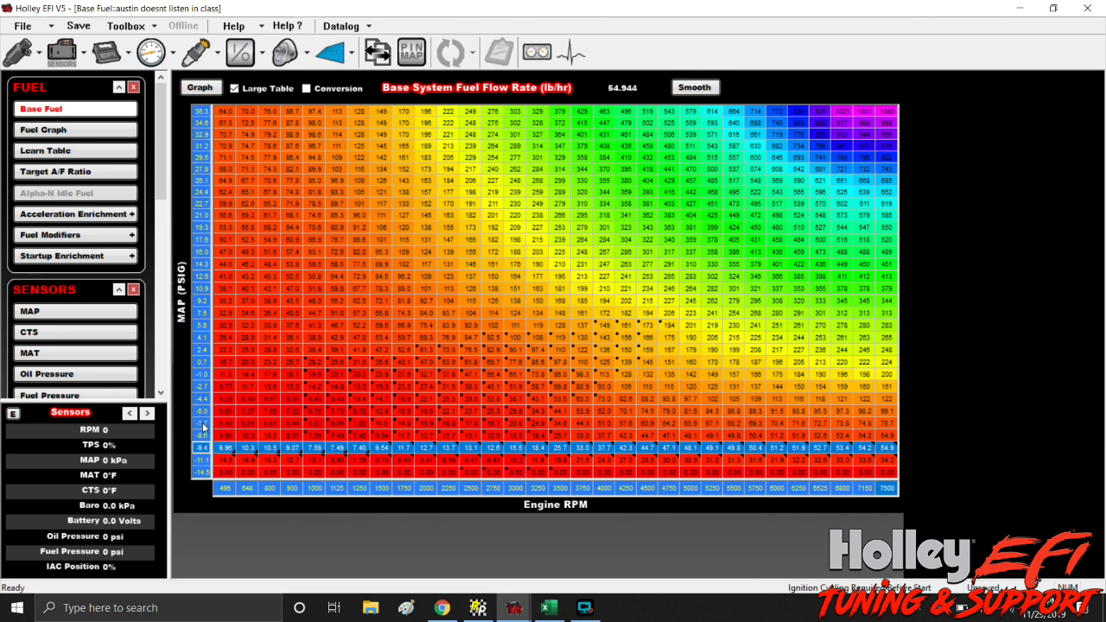
mouse_move(205, 415)
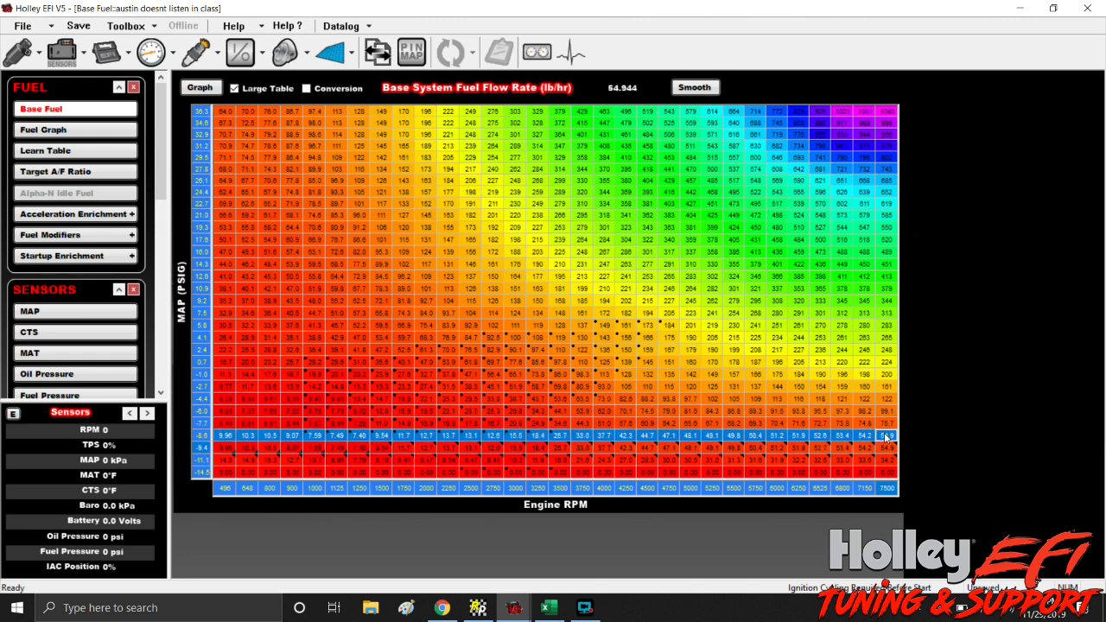
Step: Paste the -6.0 psi row's fuel values into the row beneath it
right_click(886, 435)
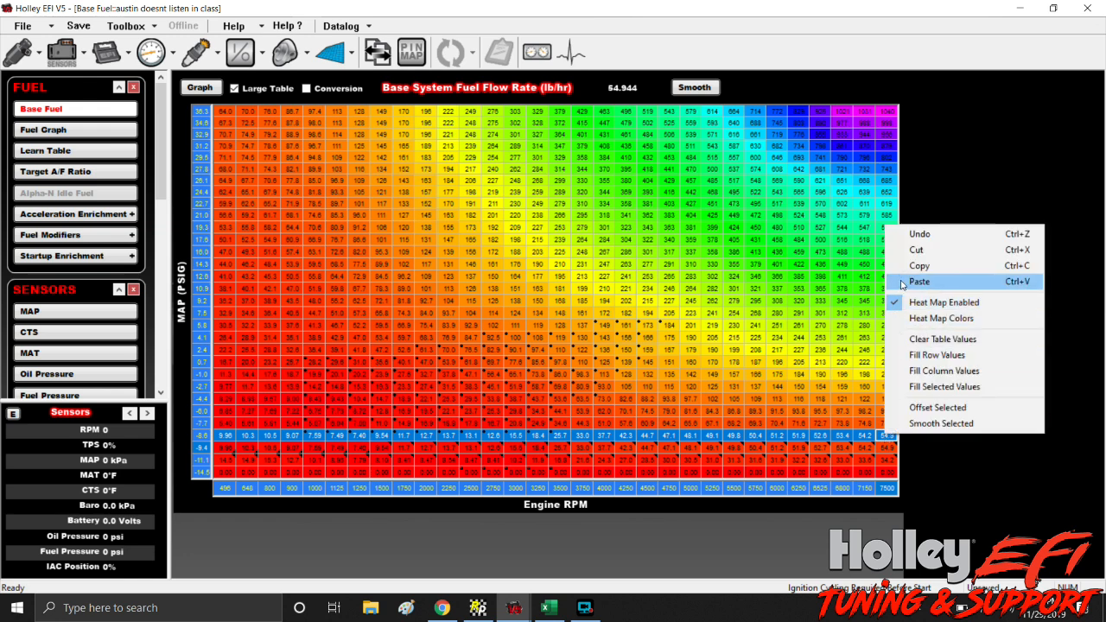
click(919, 281)
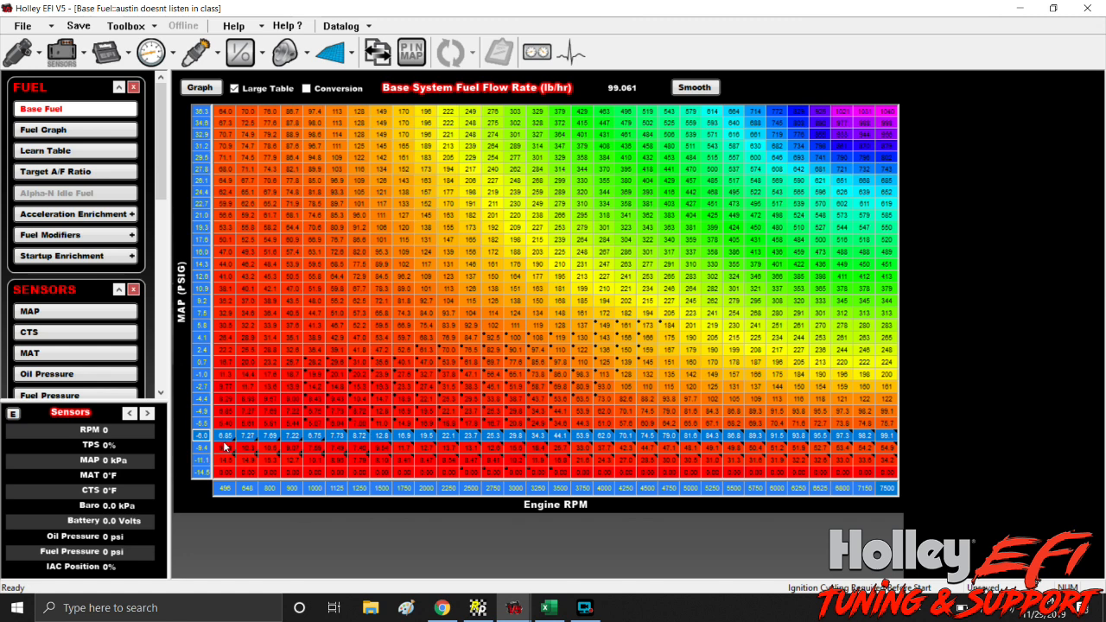
mouse_move(212, 445)
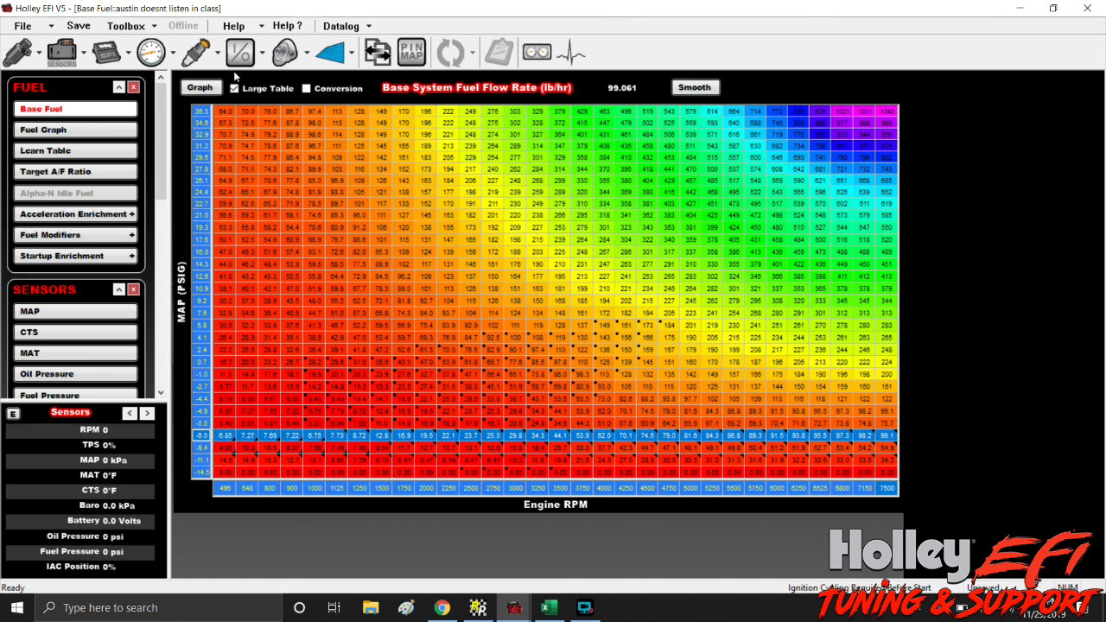
mouse_move(219, 176)
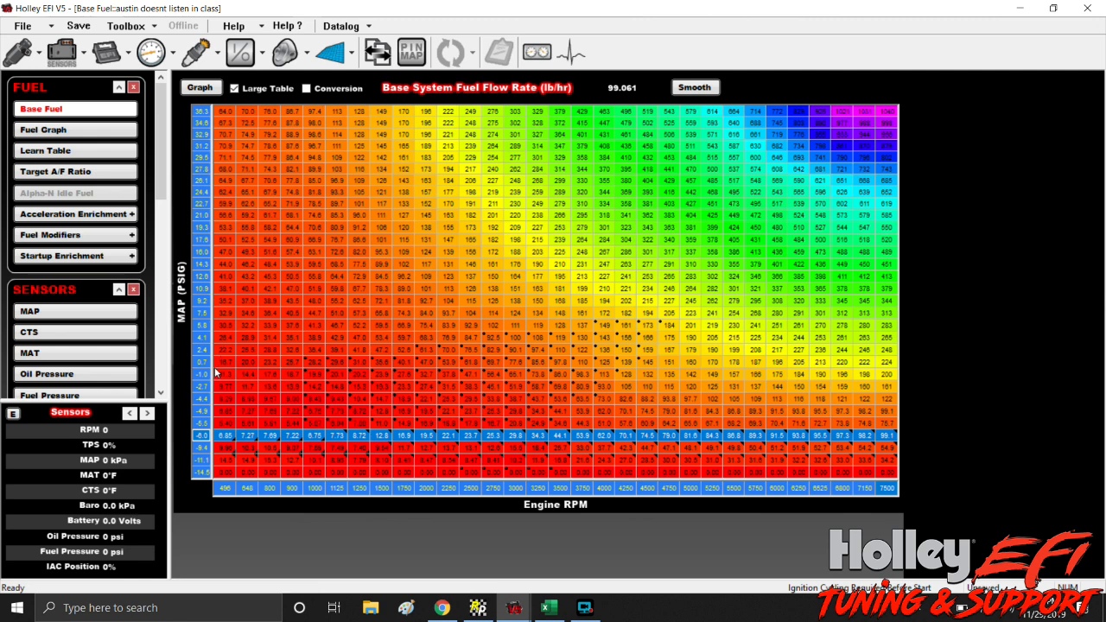
mouse_move(221, 415)
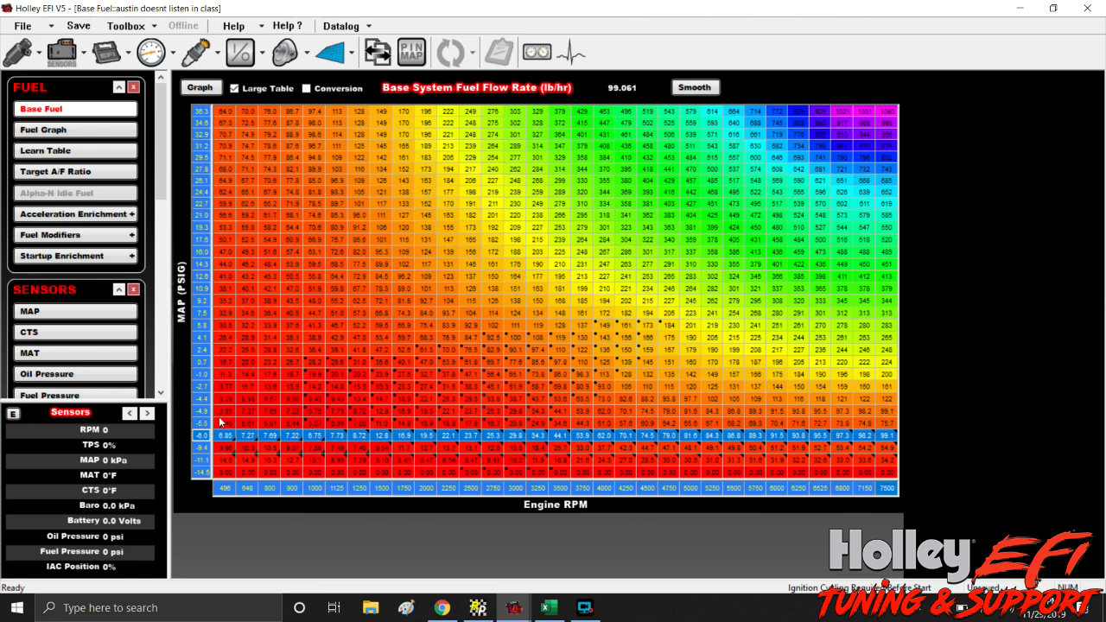
mouse_move(216, 147)
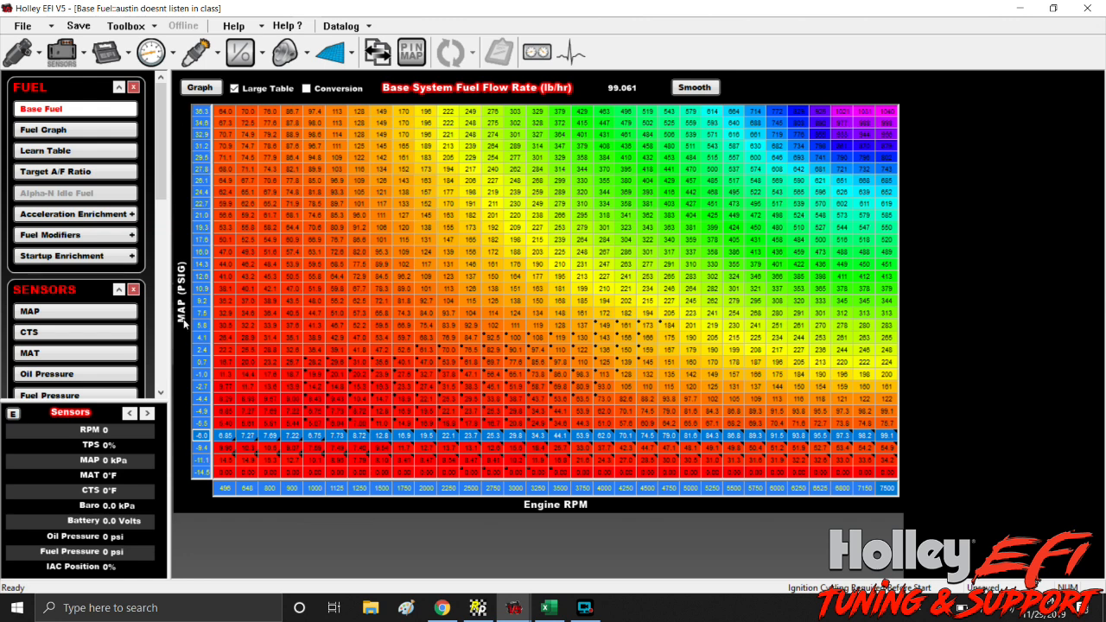
mouse_move(205, 116)
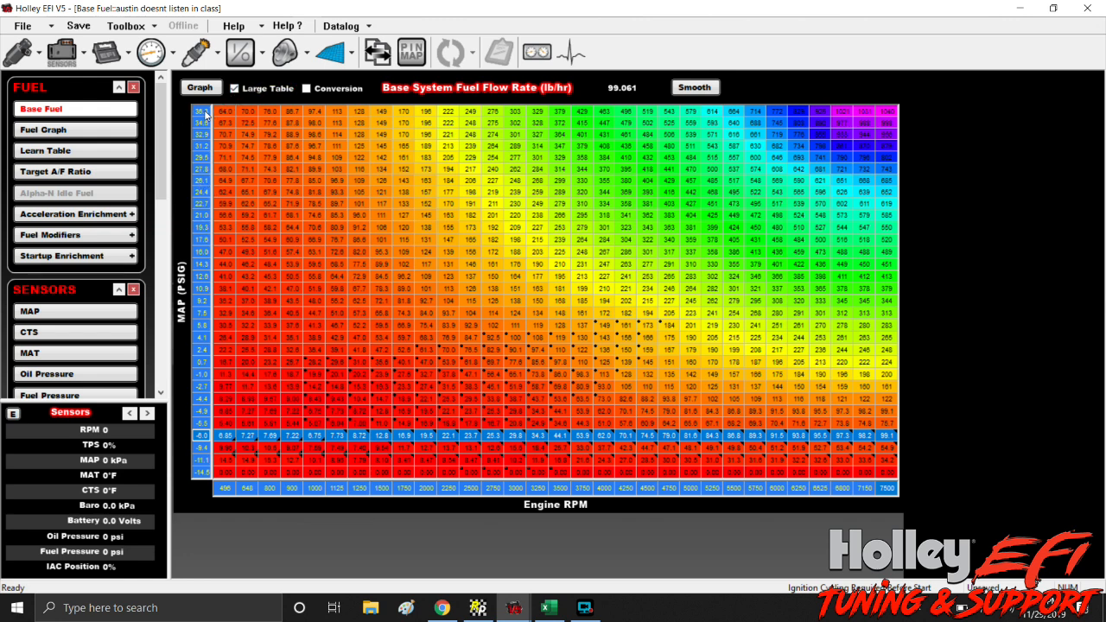
mouse_move(204, 114)
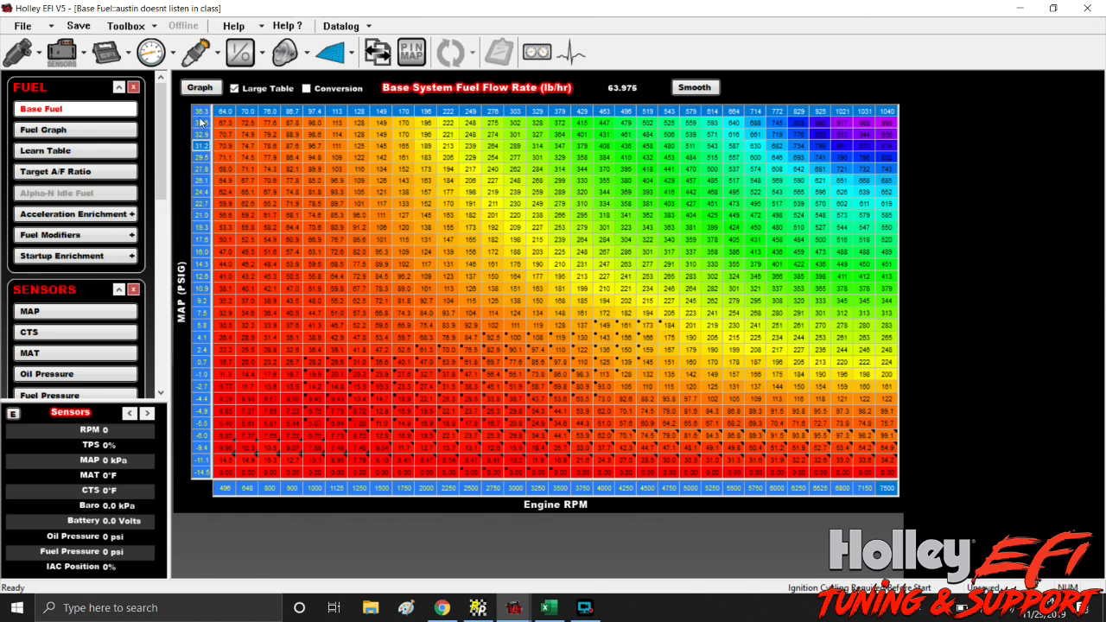
mouse_move(249, 141)
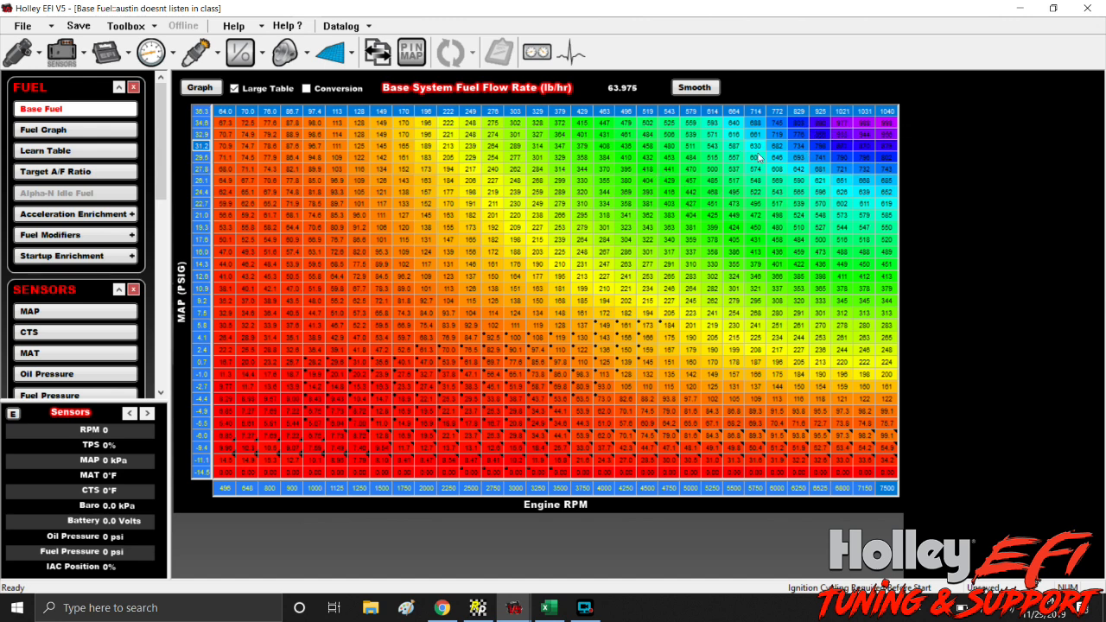
mouse_move(813, 151)
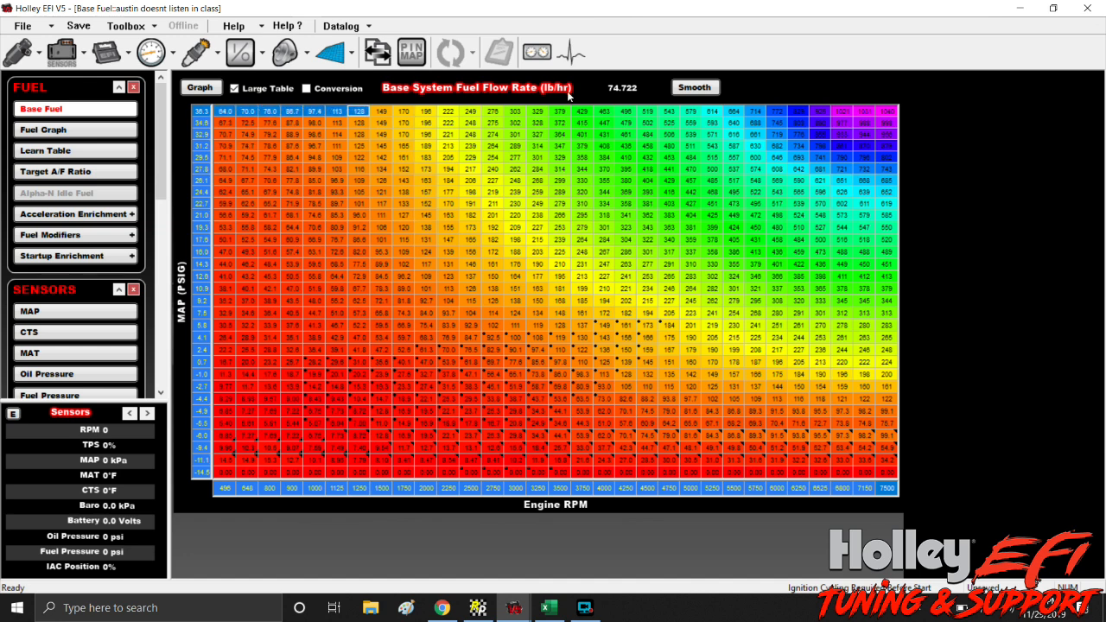
Step: Copy the top fuel row and paste its values into the 36.3 psi row
right_click(890, 111)
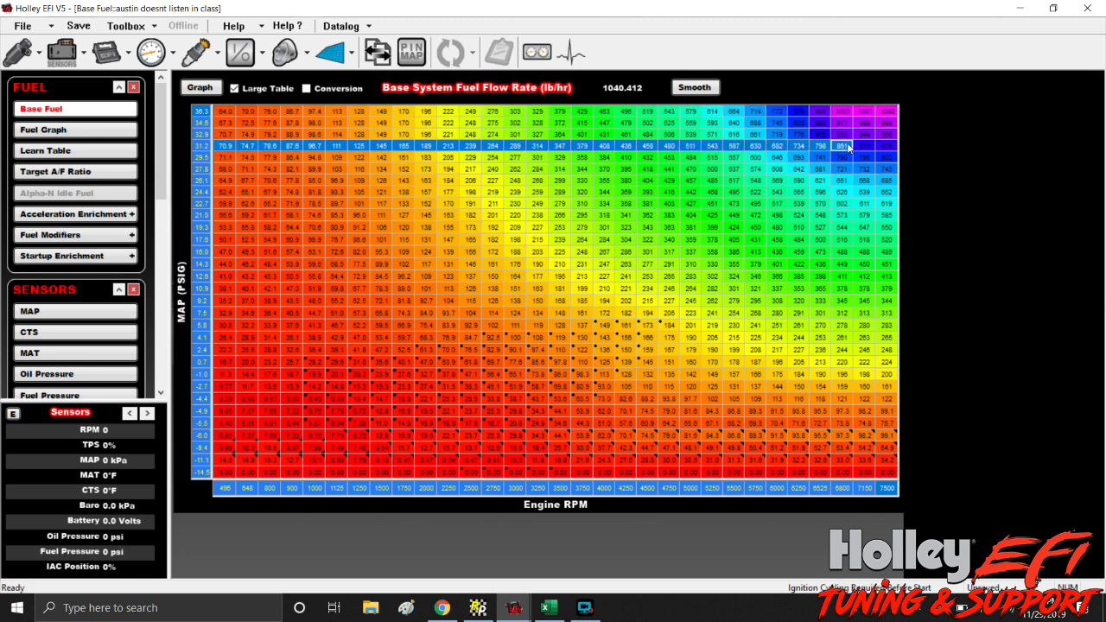
right_click(856, 146)
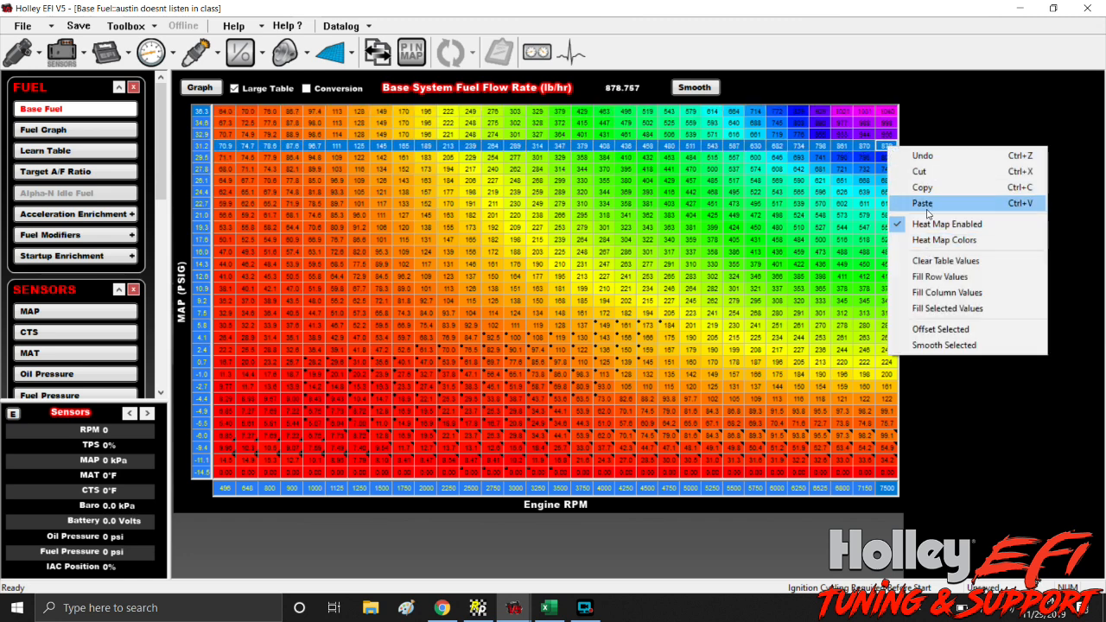
click(922, 203)
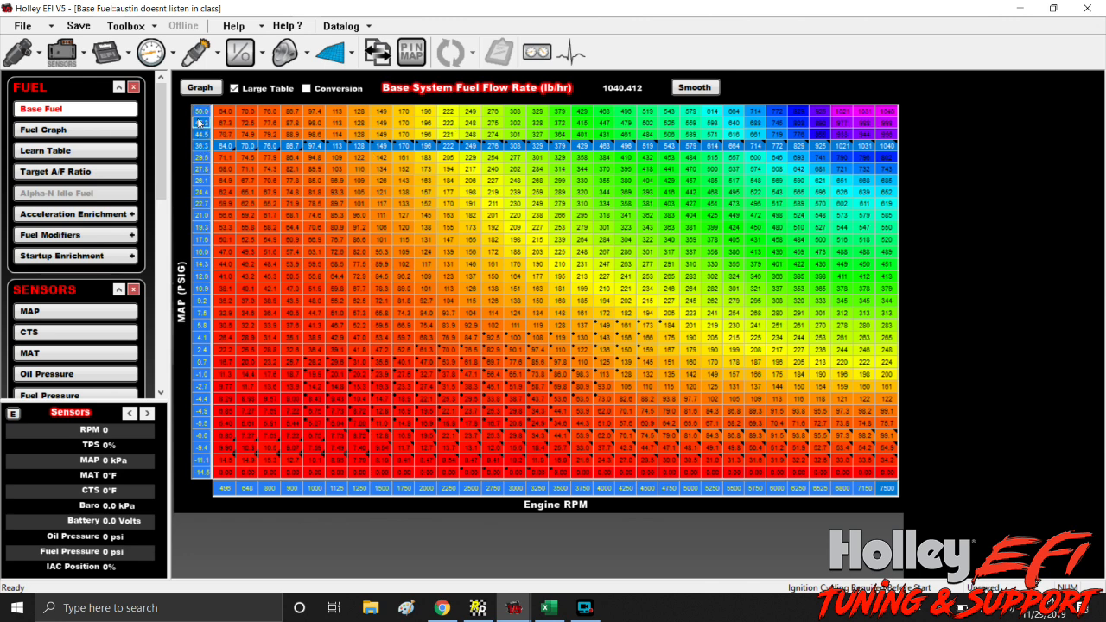
Step: Respace the boost breakpoints to 40.9 and 45.4 psi and copy the 36.3 psi row
right_click(199, 125)
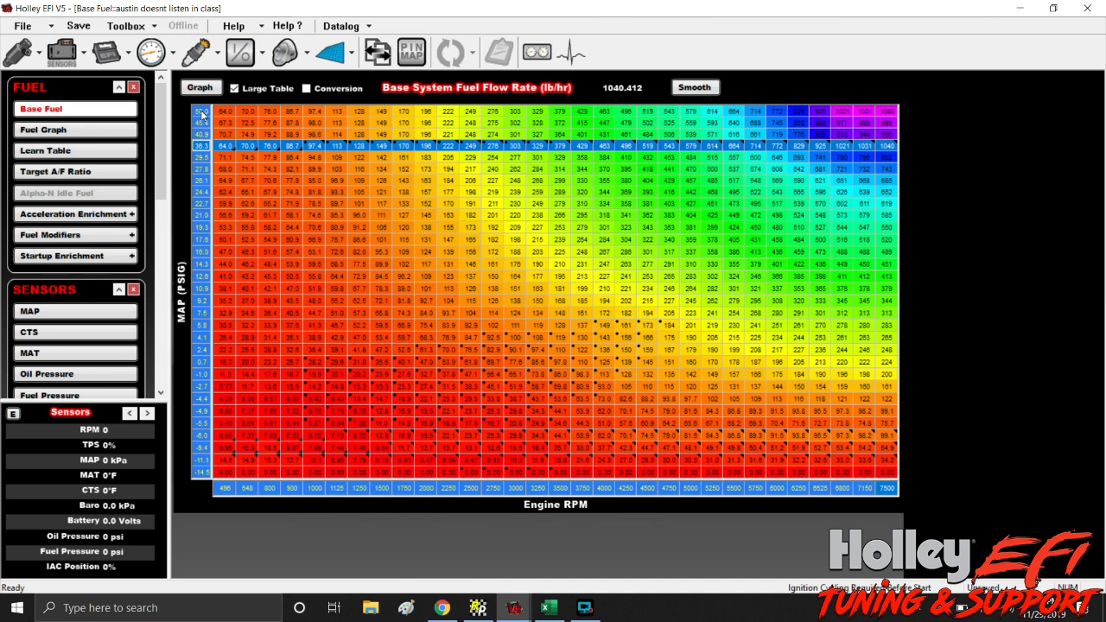
mouse_move(249, 140)
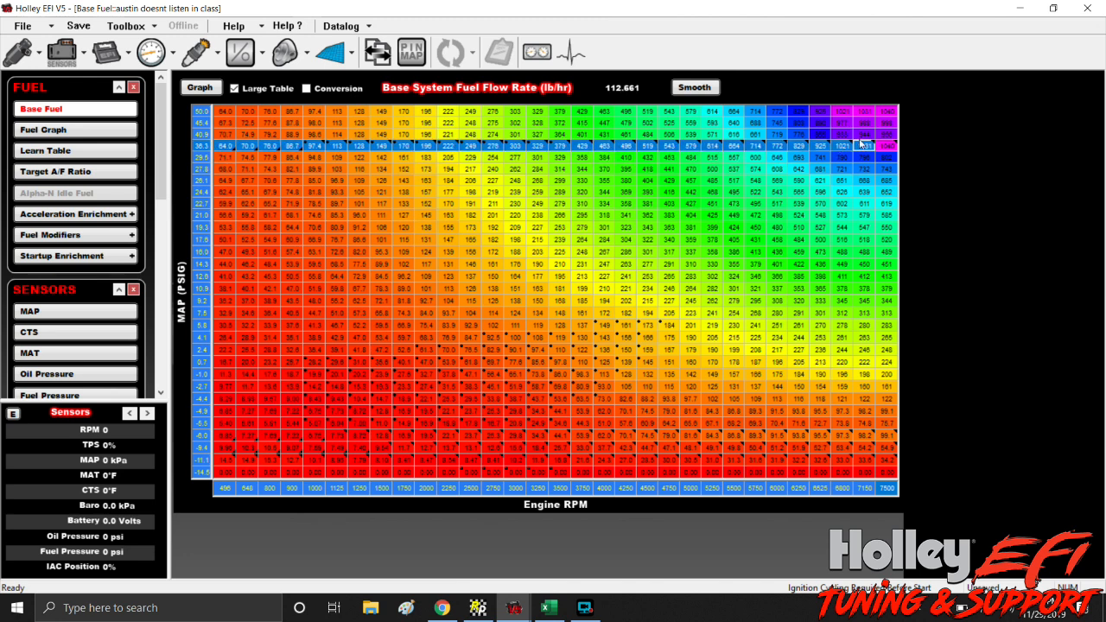
right_click(865, 145)
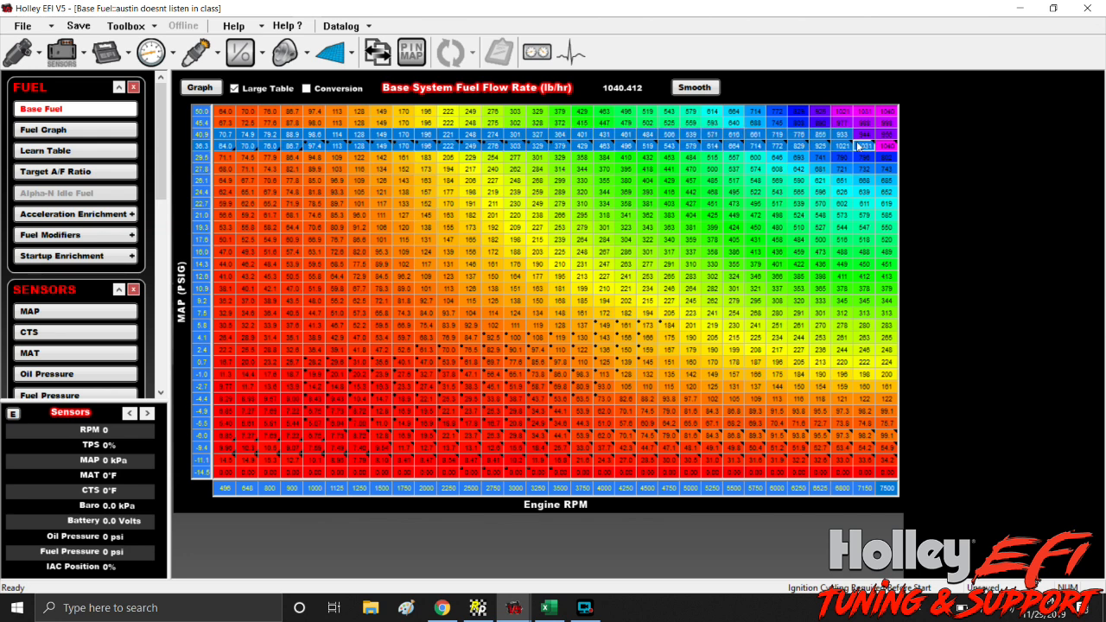
Step: Fill the 40.9 and 50.0 psi rows with scaled-up values, topping near 1265 lb/hr
right_click(864, 145)
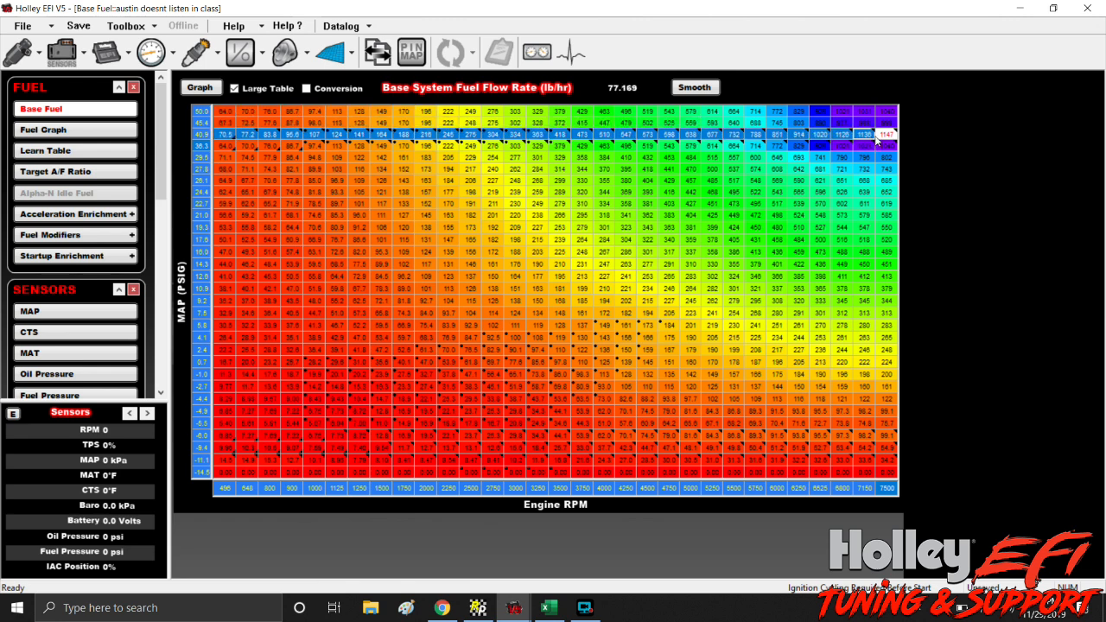
click(885, 133)
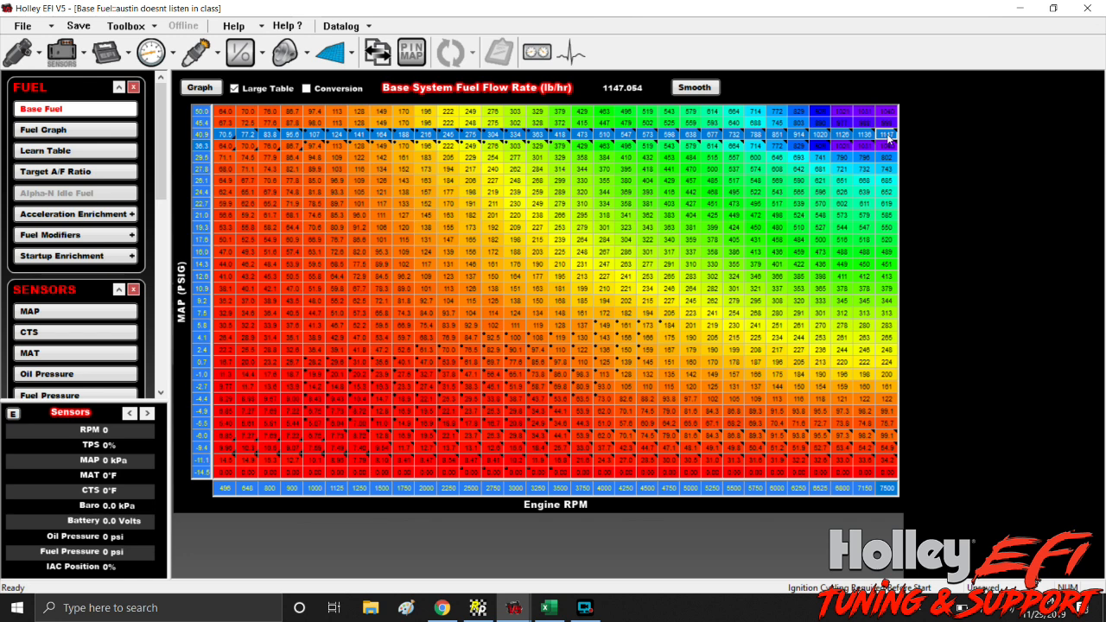
mouse_move(546, 89)
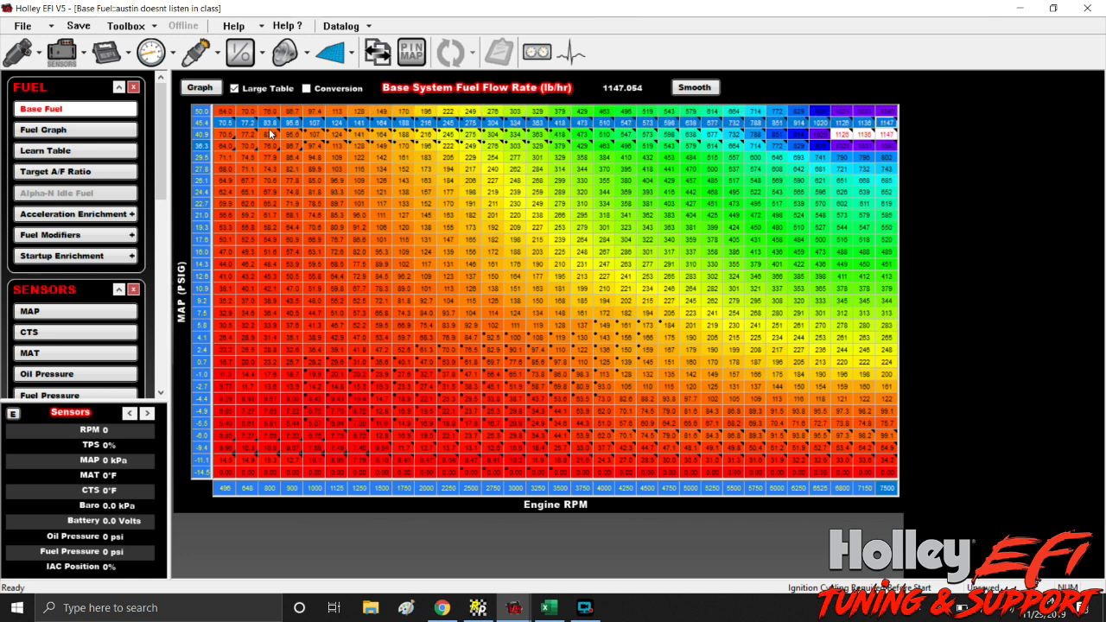
mouse_move(605, 240)
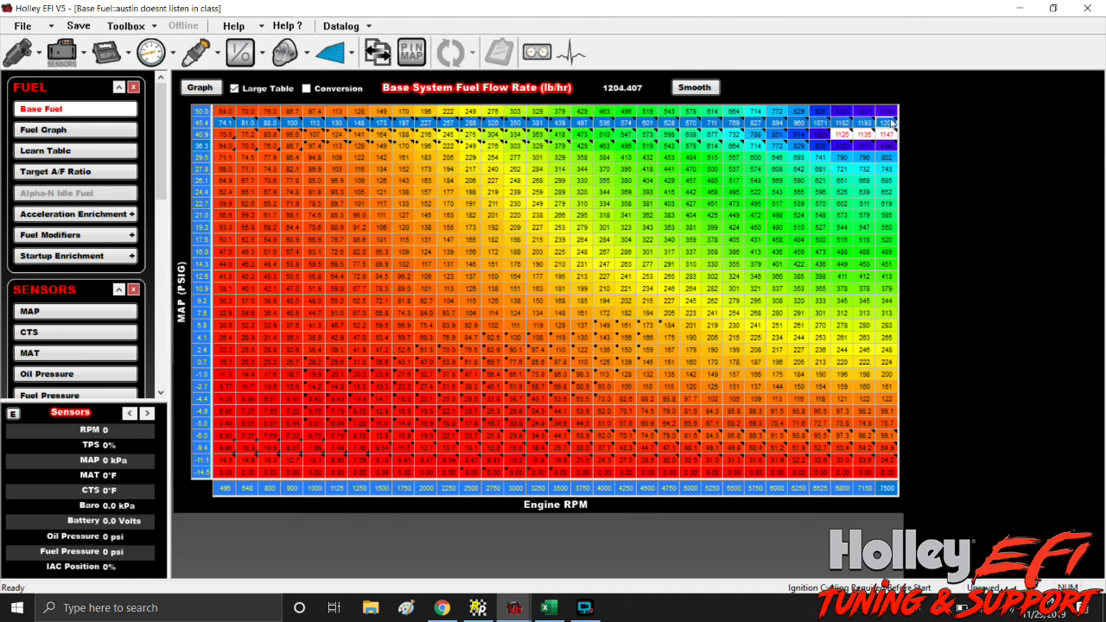
right_click(886, 122)
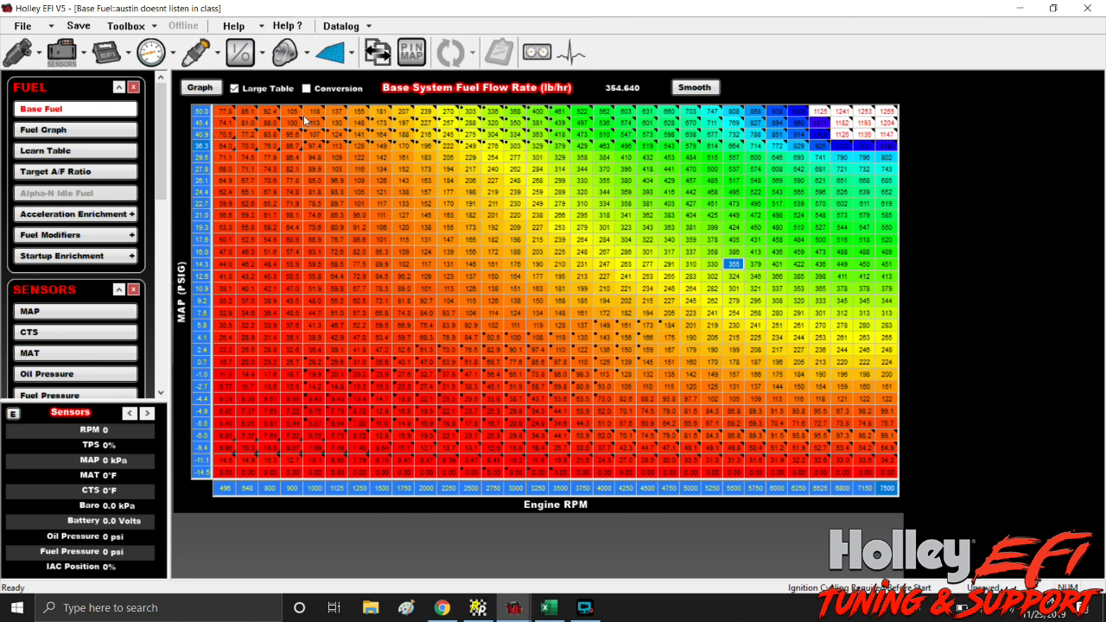
mouse_move(192, 234)
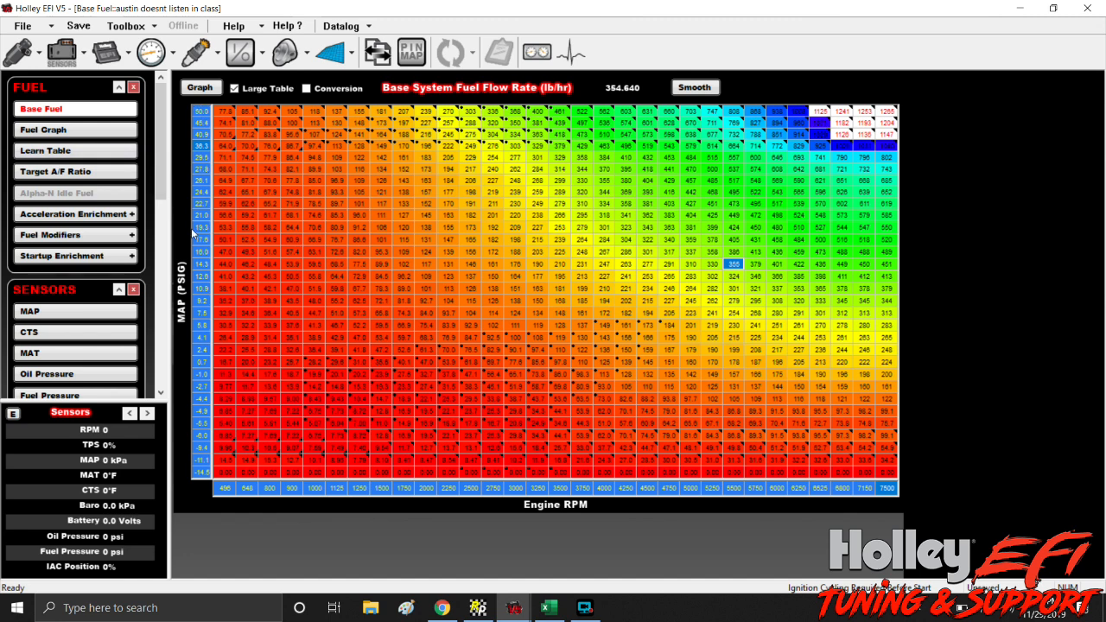
mouse_move(232, 161)
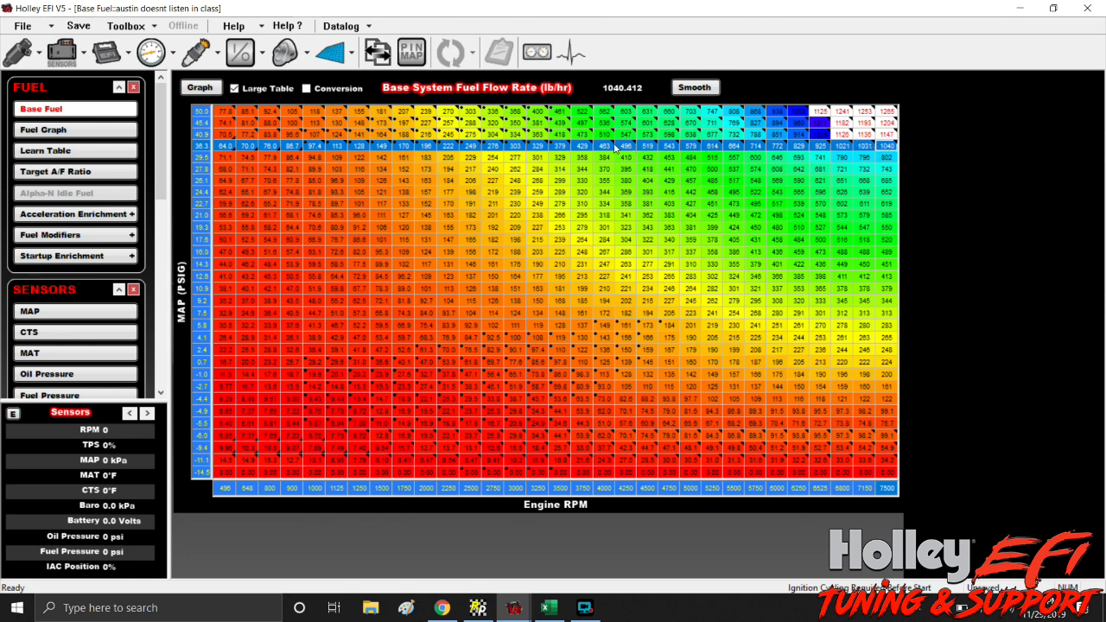
mouse_move(229, 147)
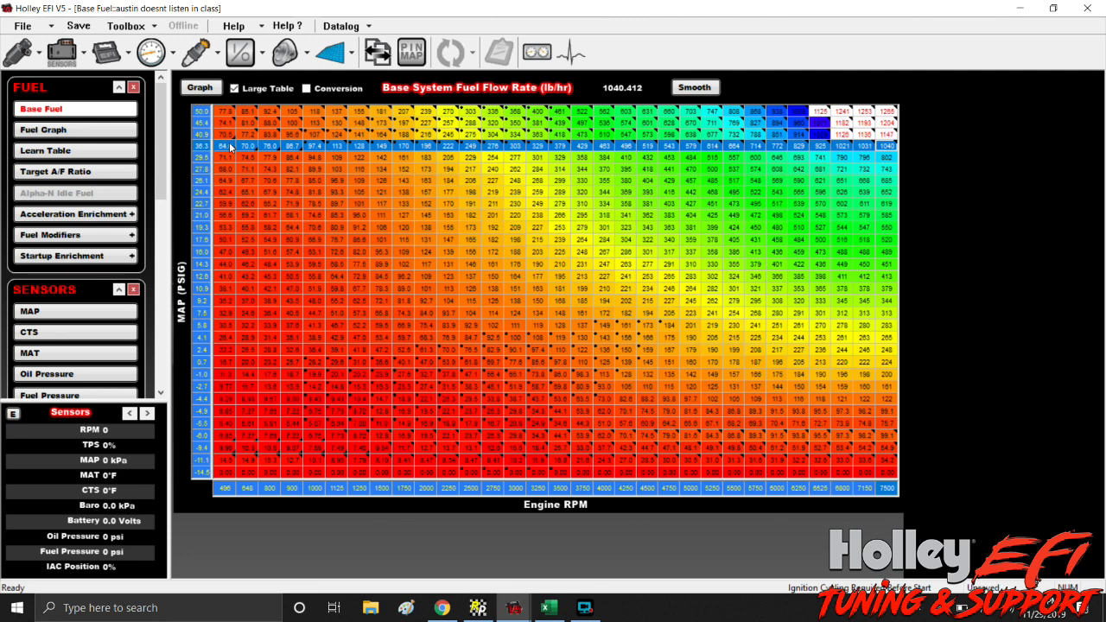
mouse_move(724, 157)
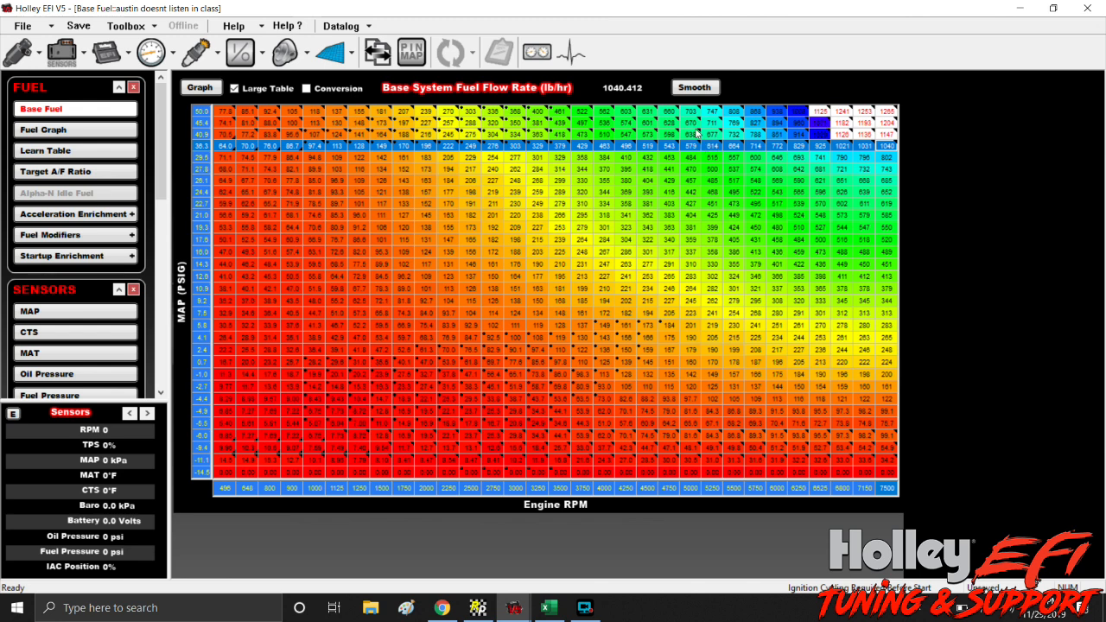
mouse_move(256, 383)
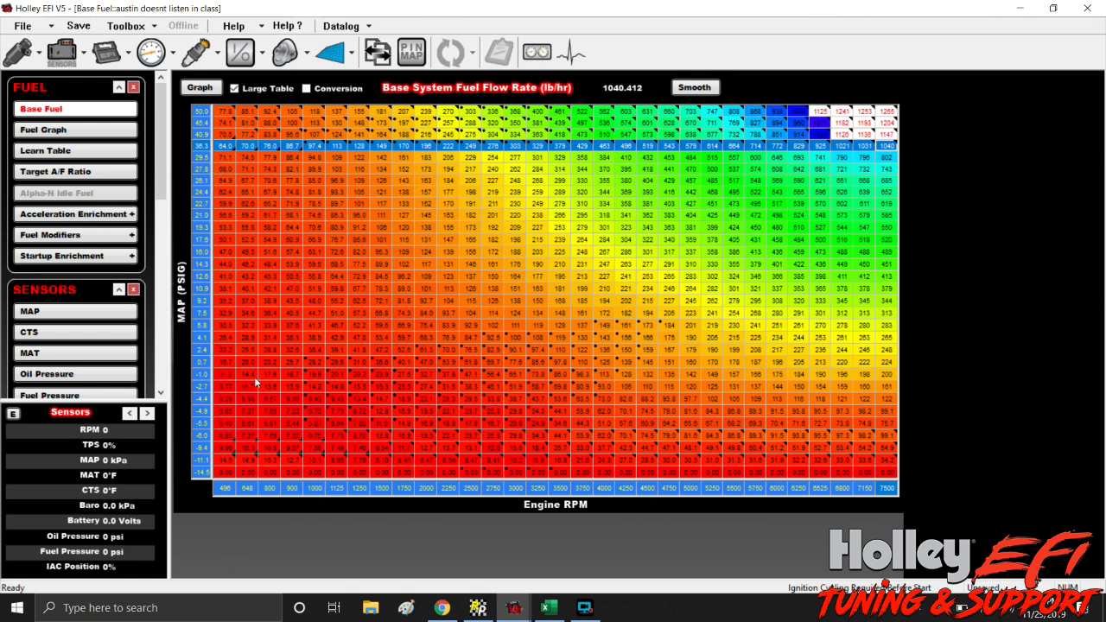
mouse_move(222, 293)
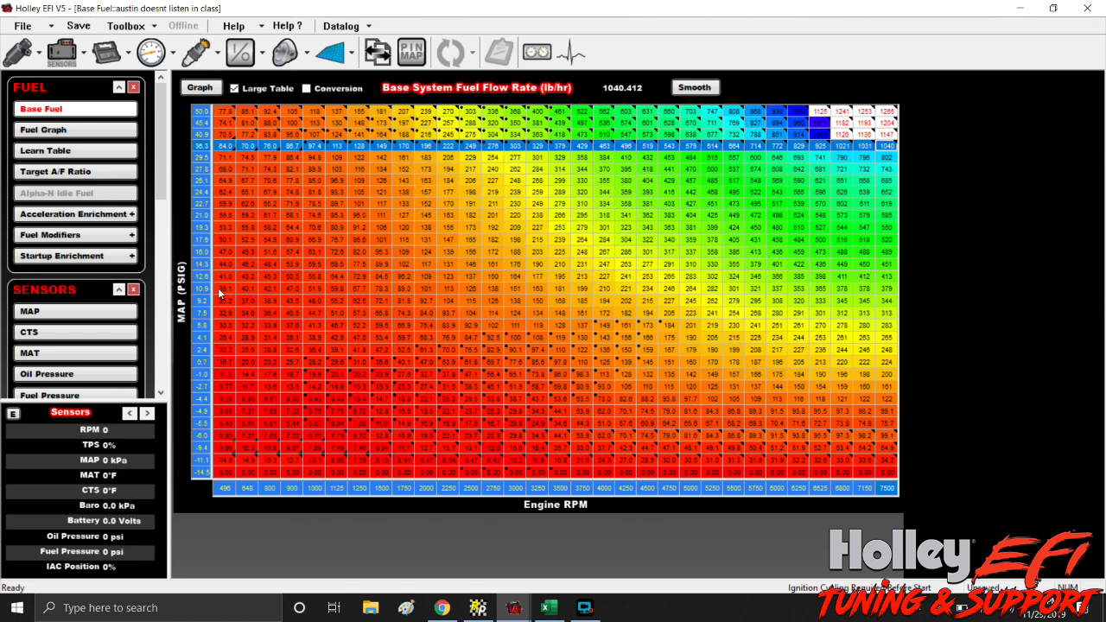
mouse_move(216, 357)
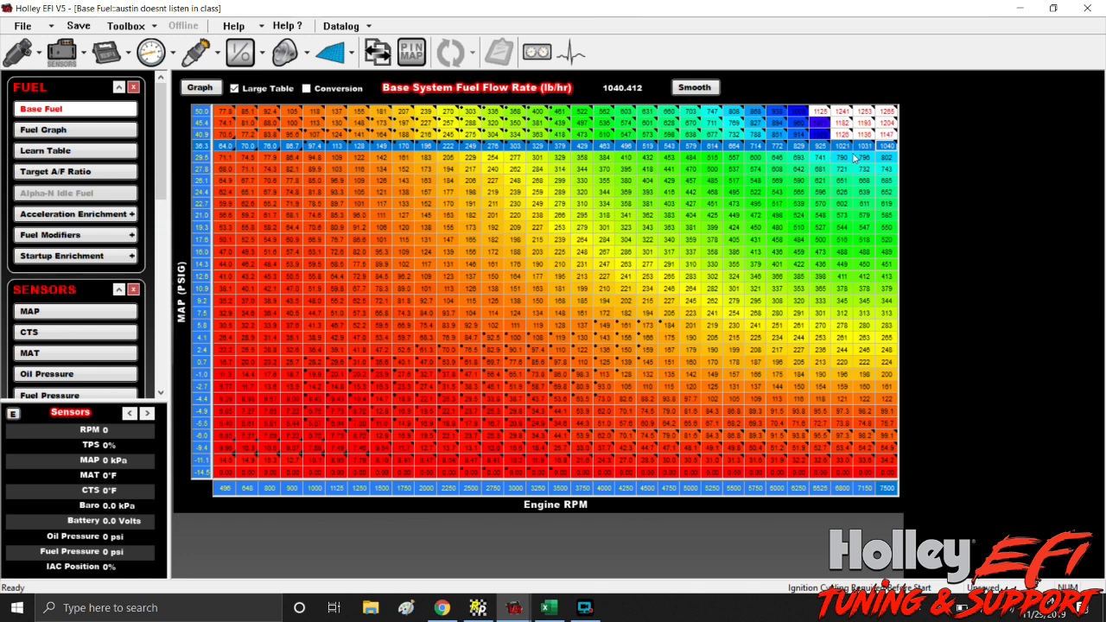
mouse_move(182, 199)
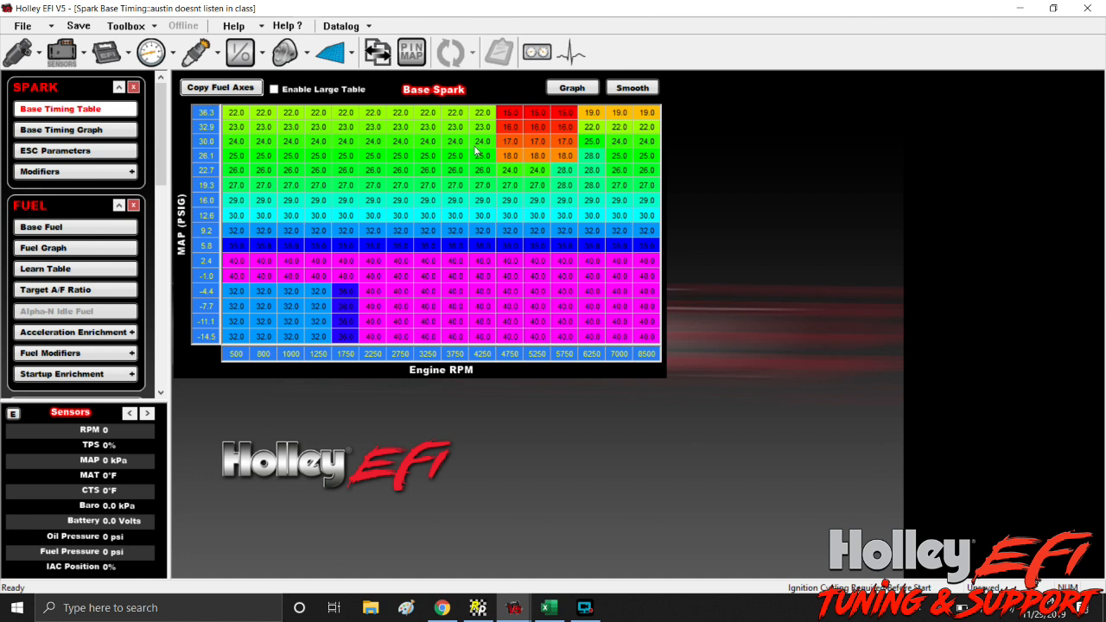
mouse_move(454, 177)
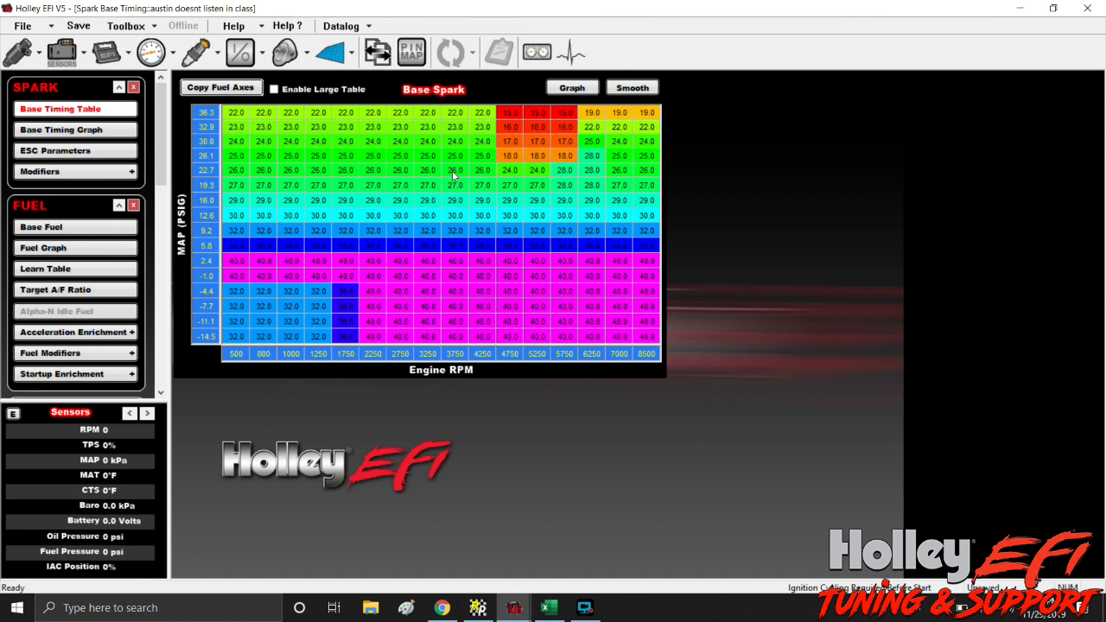
mouse_move(244, 110)
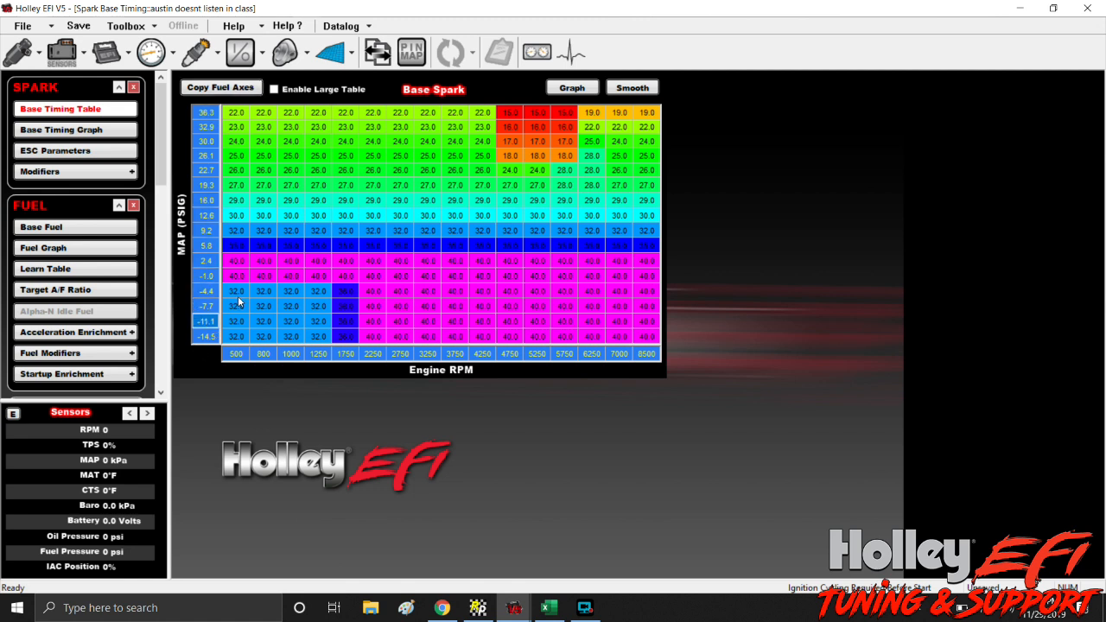
mouse_move(552, 276)
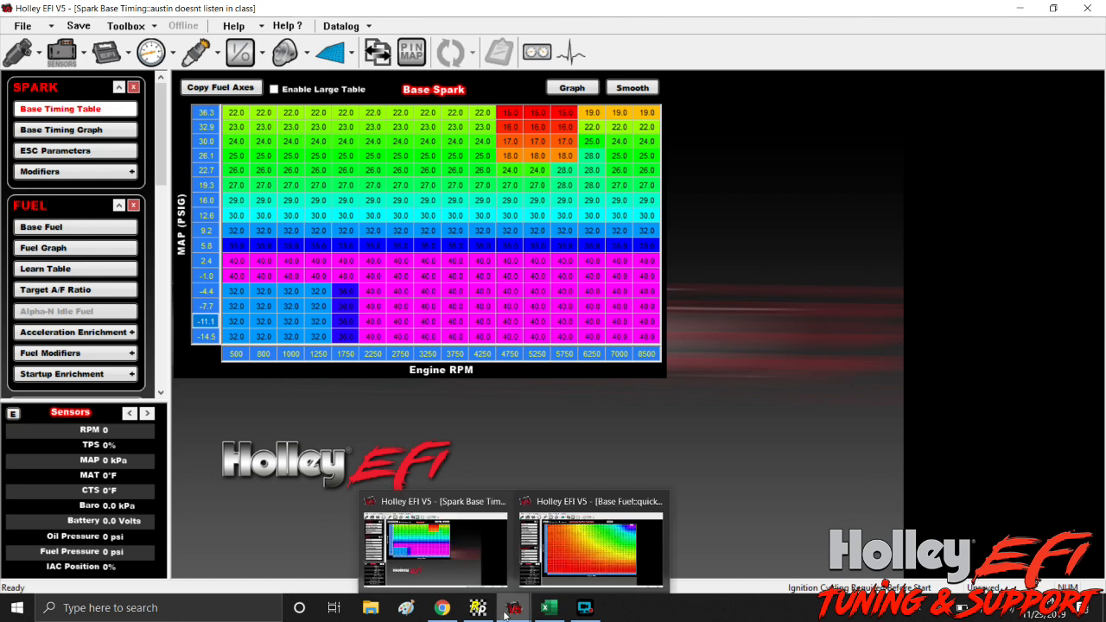
click(590, 549)
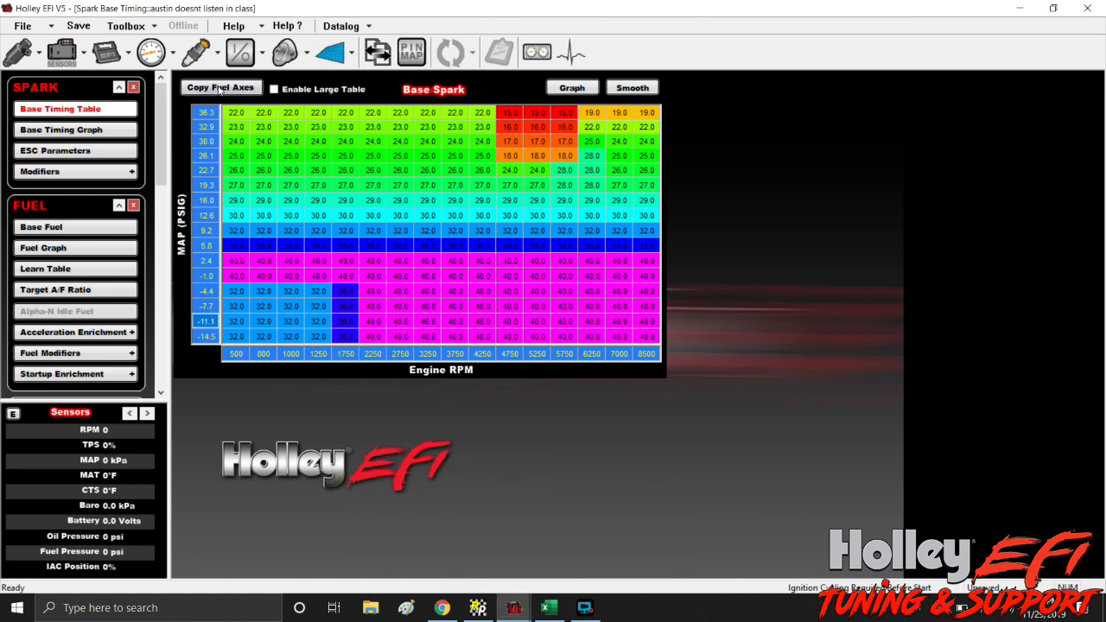
Step: Copy the fuel axes to the spark table and commit reduced timing in the boost rows
click(220, 87)
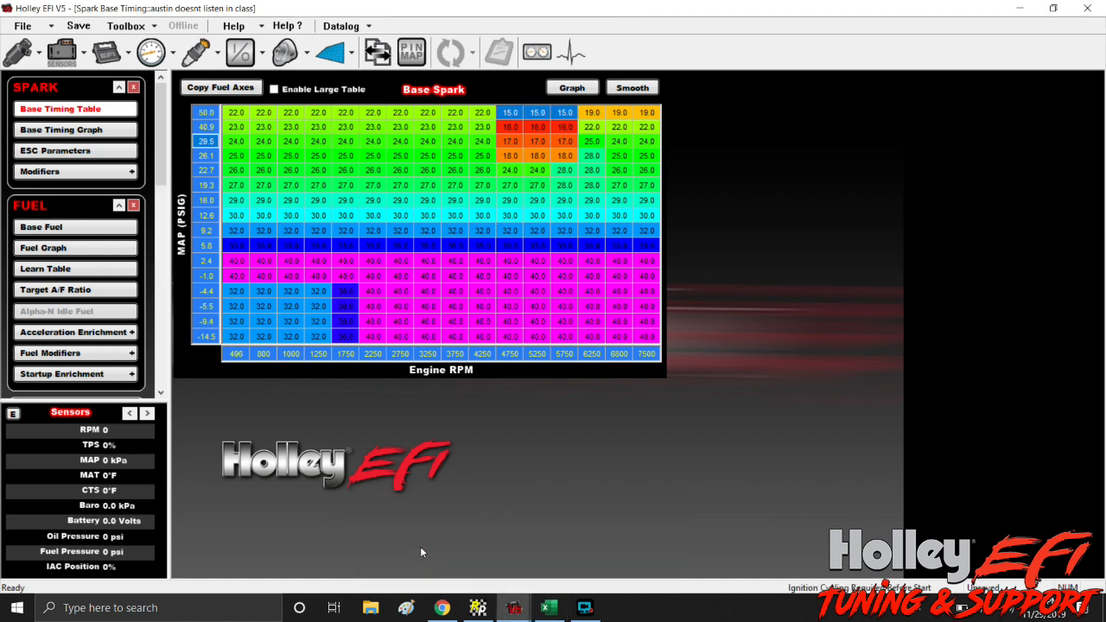
mouse_move(465, 148)
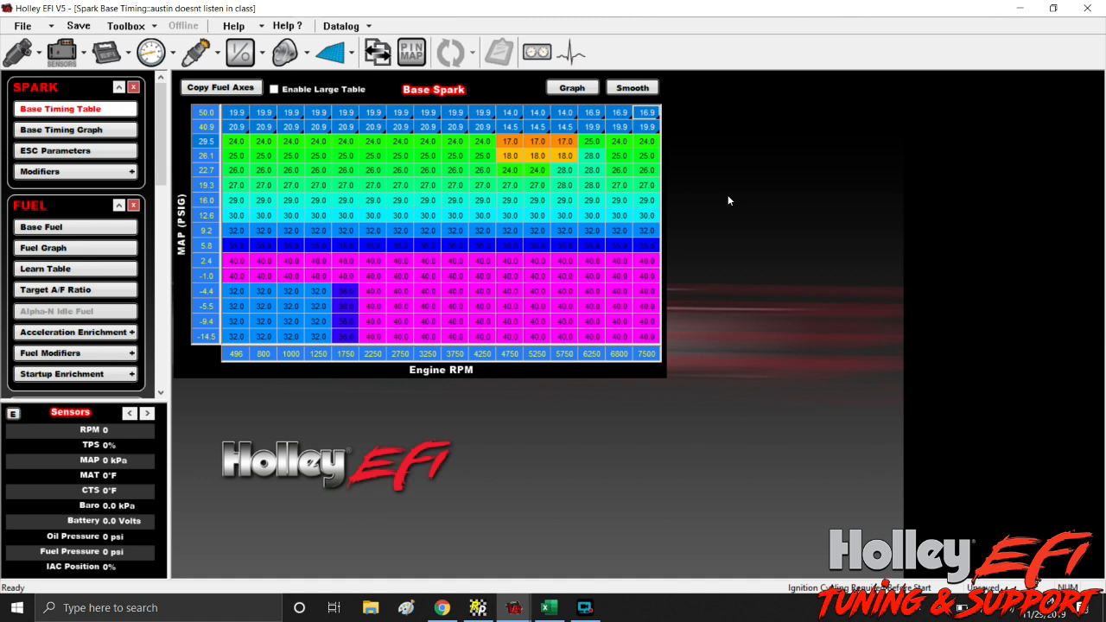
click(427, 169)
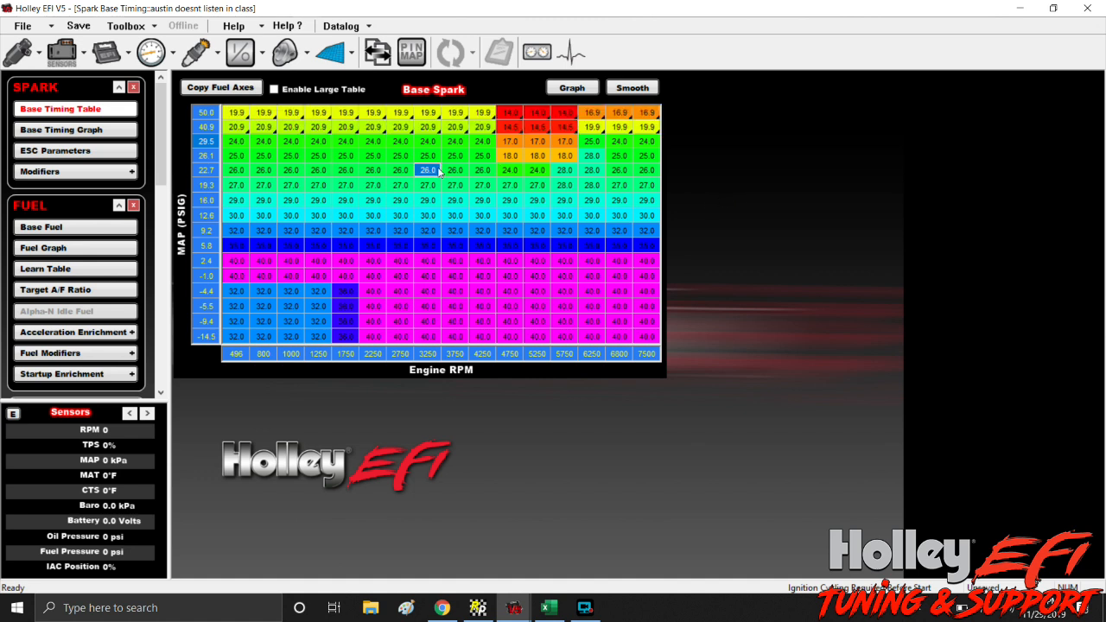